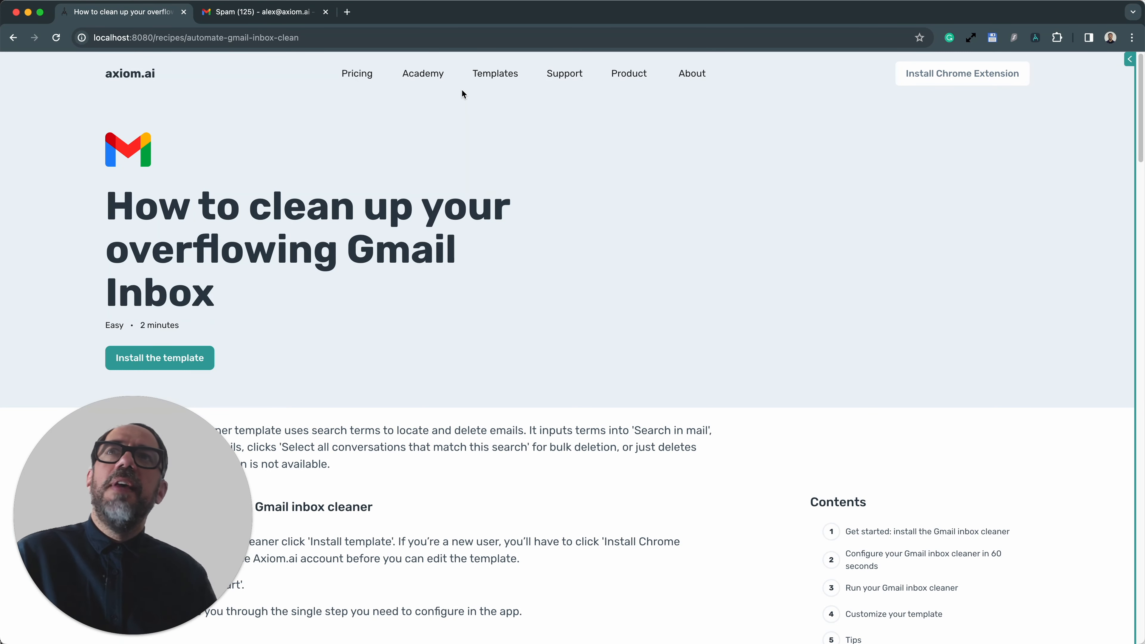
Step: Search Gmail for 'in:spam healthcare' and delete all matching spam emails
{"action": "left_click", "coordinate": [260, 12]}
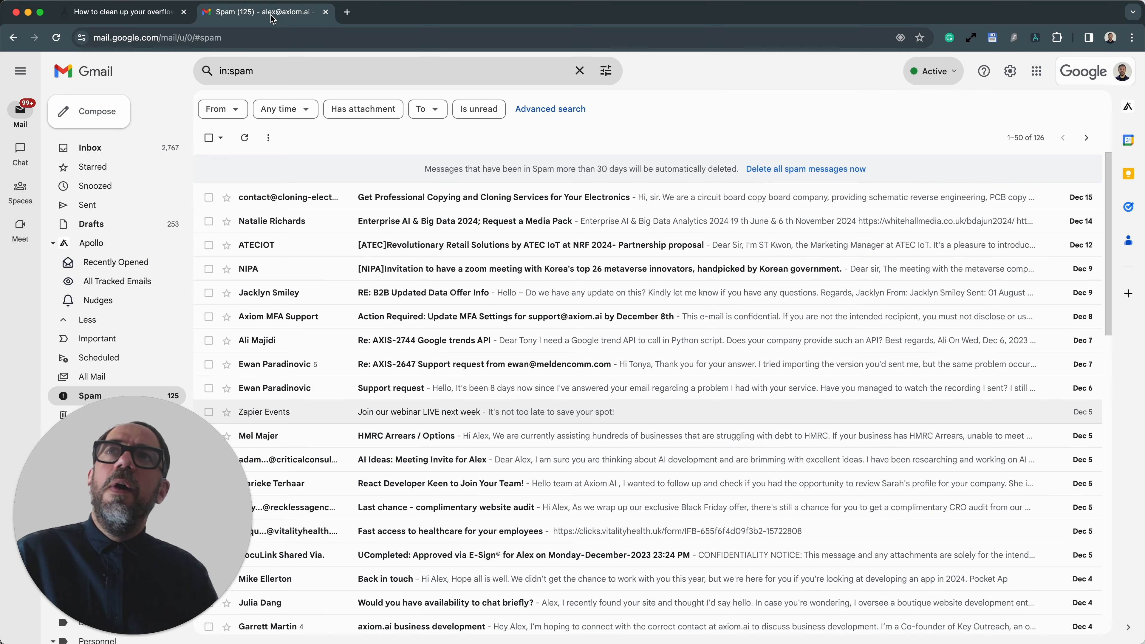
{"action": "type", "text": "alex"}
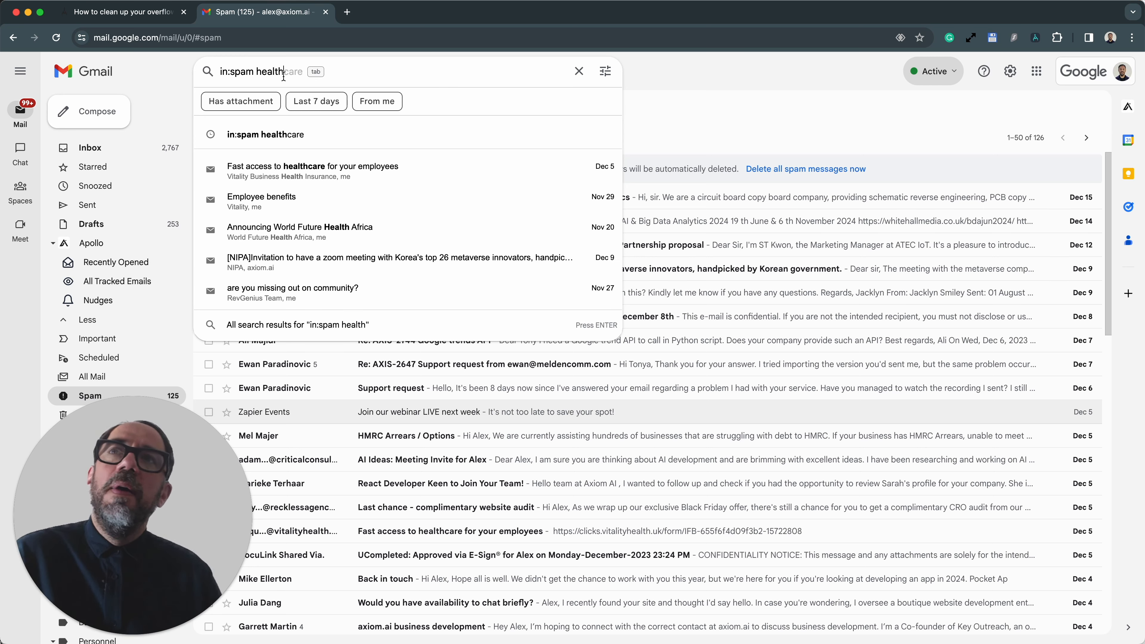
{"action": "mouse_move", "coordinate": [306, 134]}
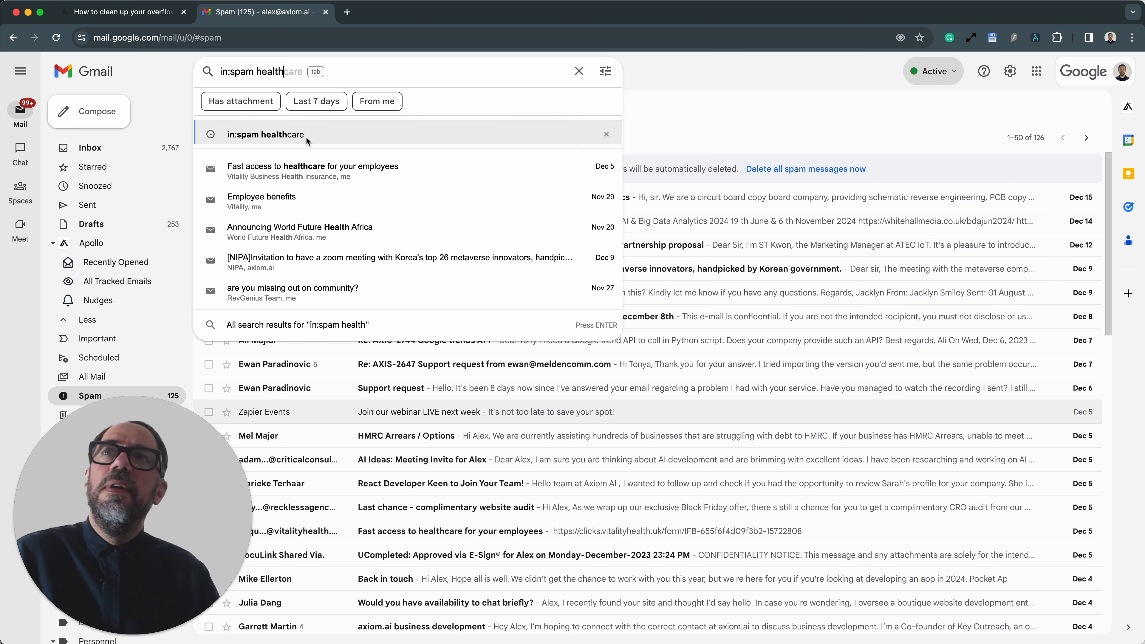
{"action": "key", "text": "Enter"}
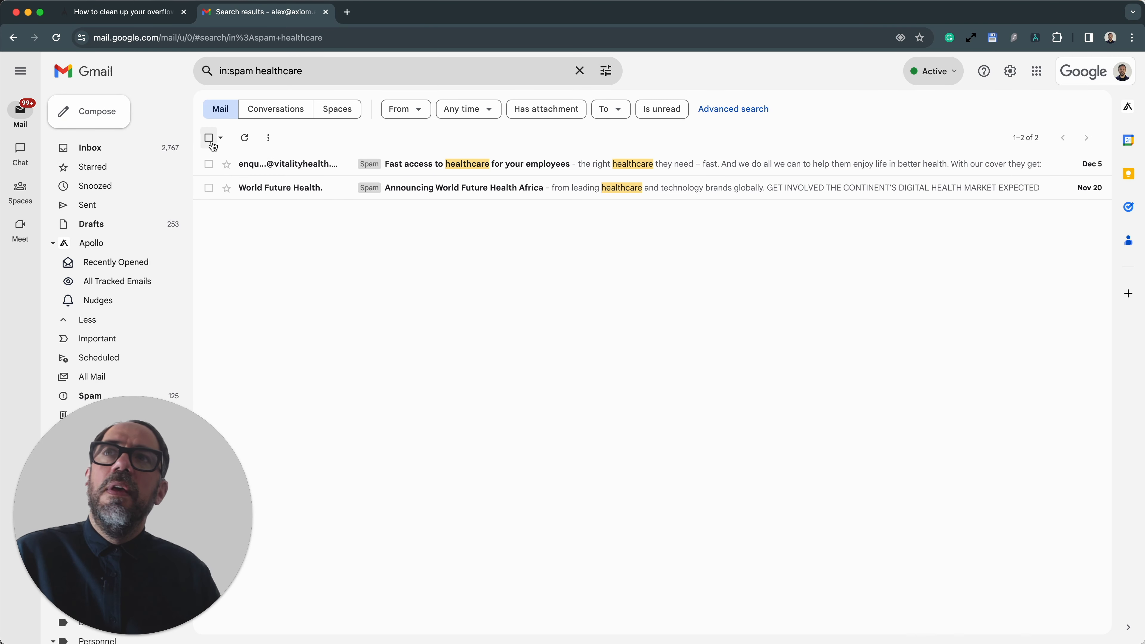
{"action": "mouse_move", "coordinate": [212, 138]}
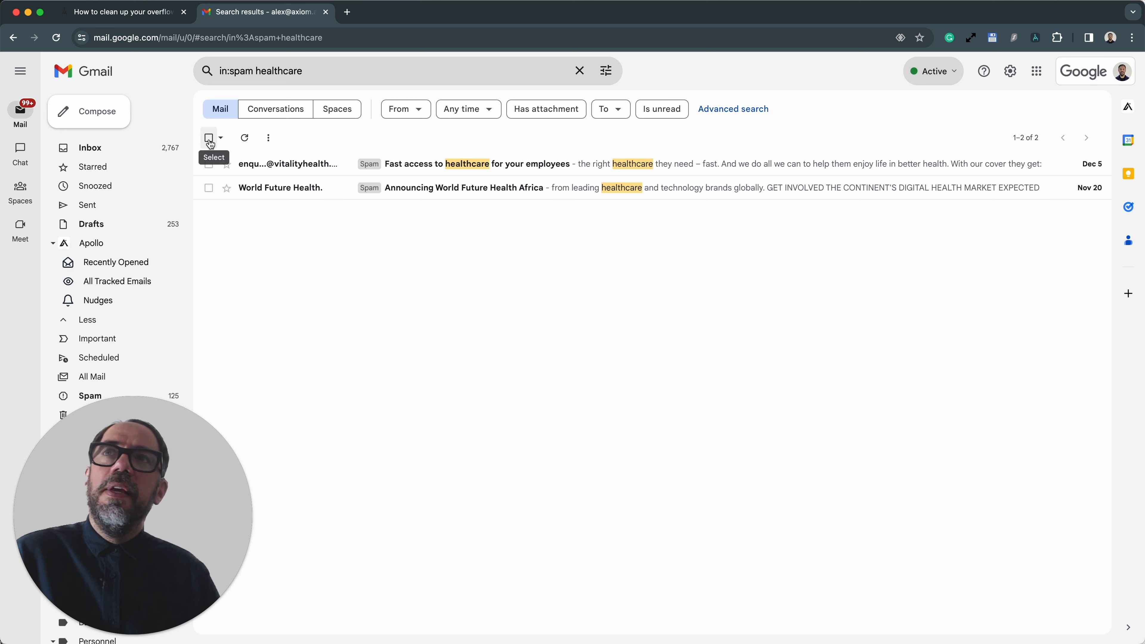
{"action": "left_click", "coordinate": [209, 138]}
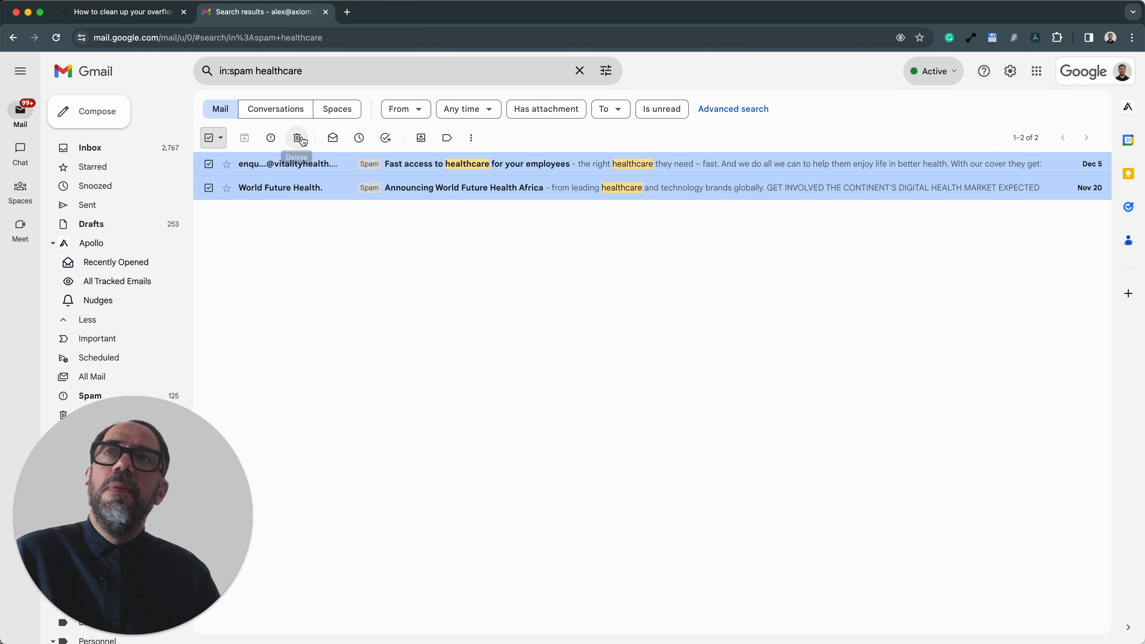
{"action": "left_click", "coordinate": [296, 138]}
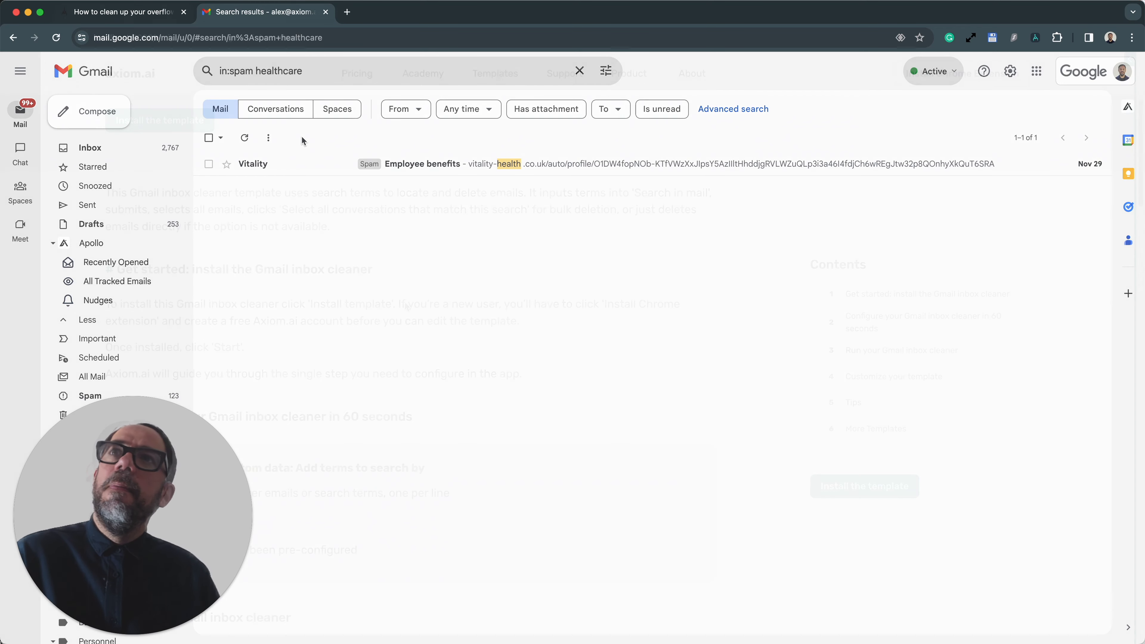
Step: Return to the Gmail cleaner recipe page and reach its Get started section
{"action": "left_click", "coordinate": [123, 12]}
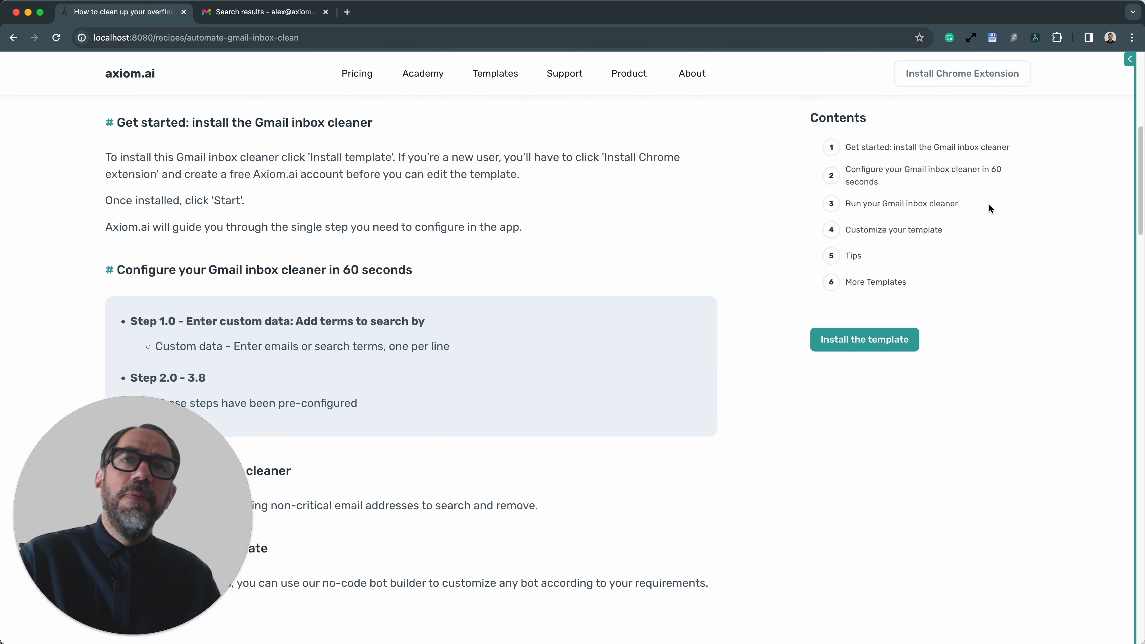
{"action": "scroll", "scroll_direction": "down", "scroll_amount": 3}
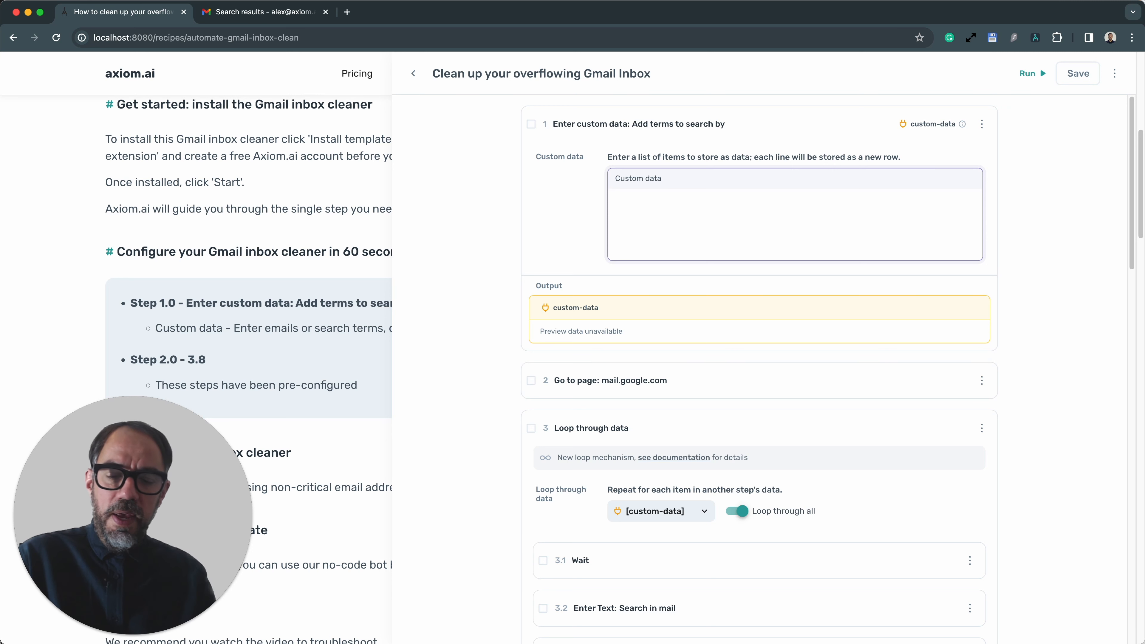
{"action": "type", "text": "@quora.com"}
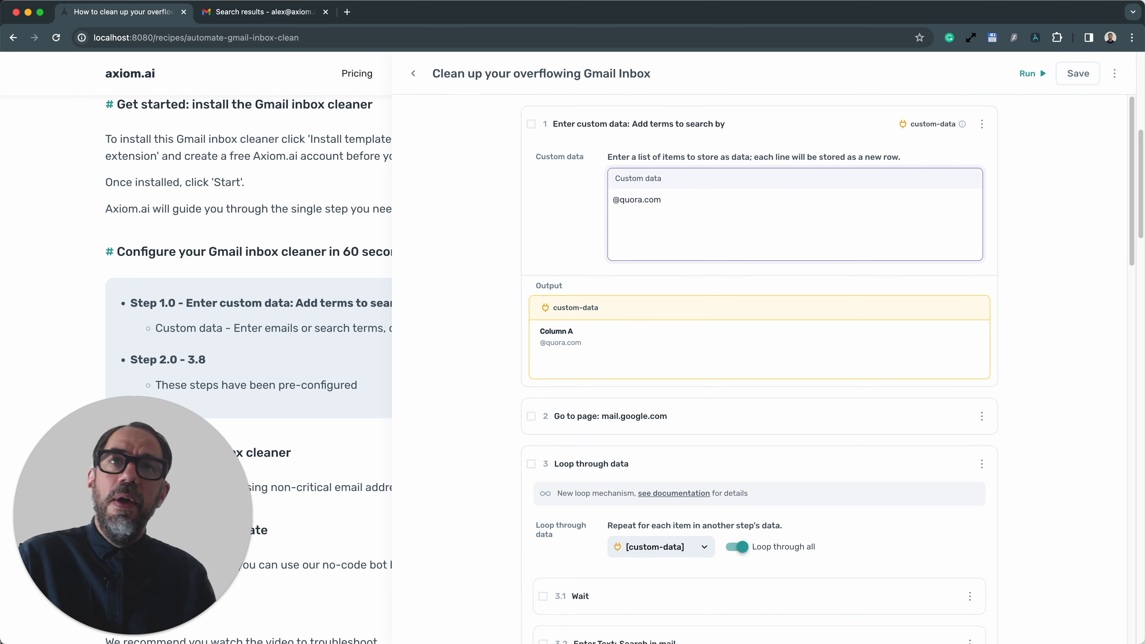
{"action": "type", "text": "@quora.com"}
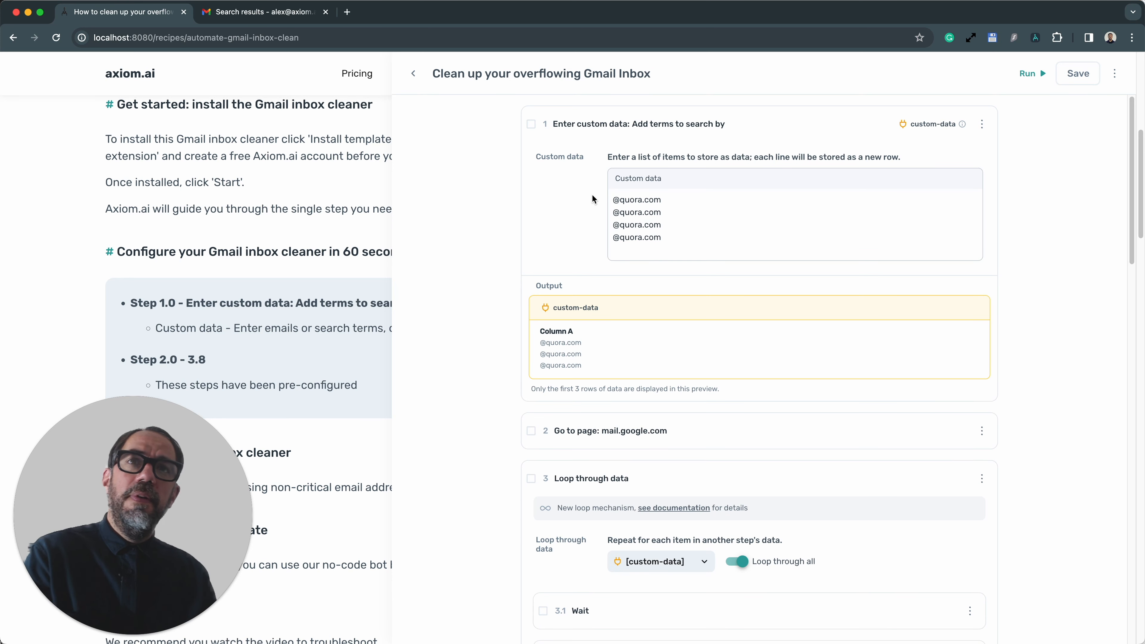
{"action": "double_click", "coordinate": [636, 237]}
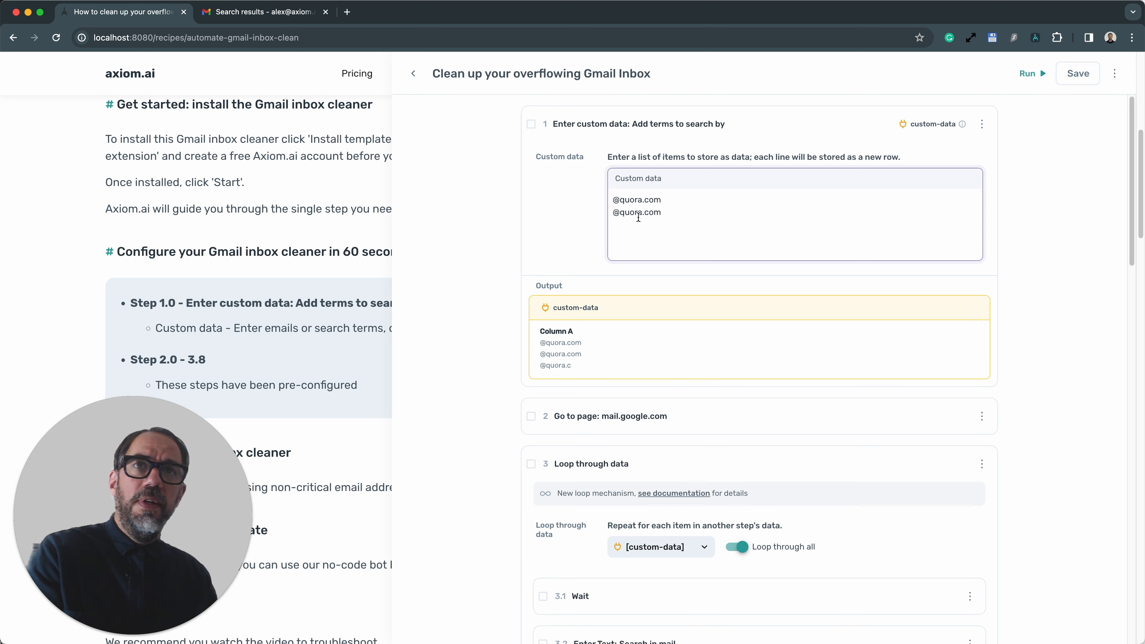
{"action": "left_click", "coordinate": [637, 212]}
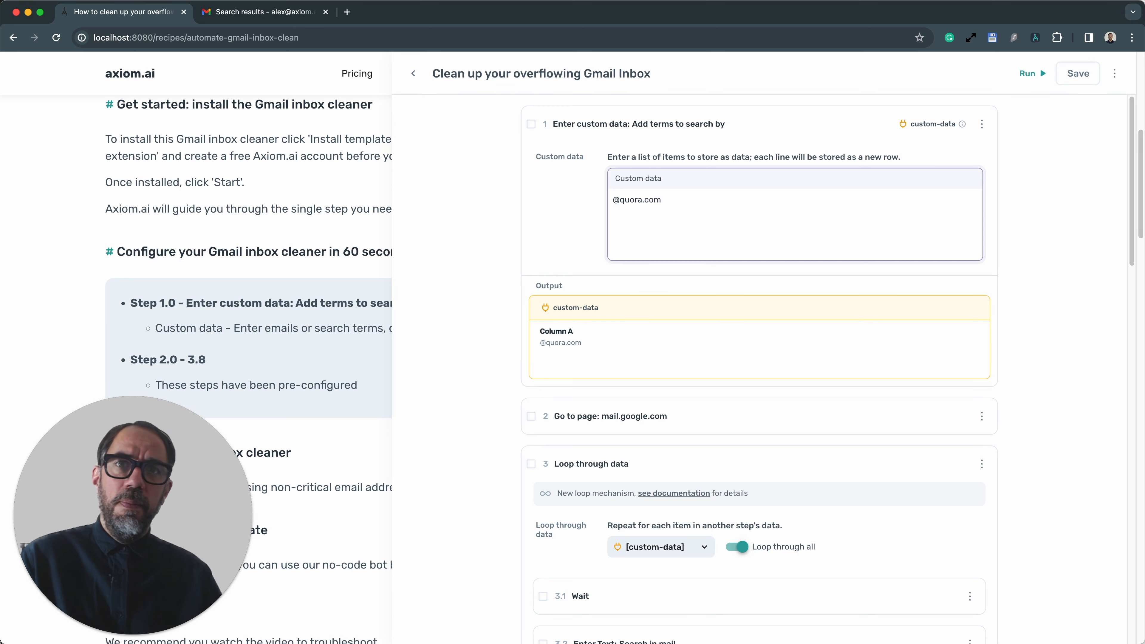
{"action": "scroll", "scroll_direction": "down", "scroll_amount": 3}
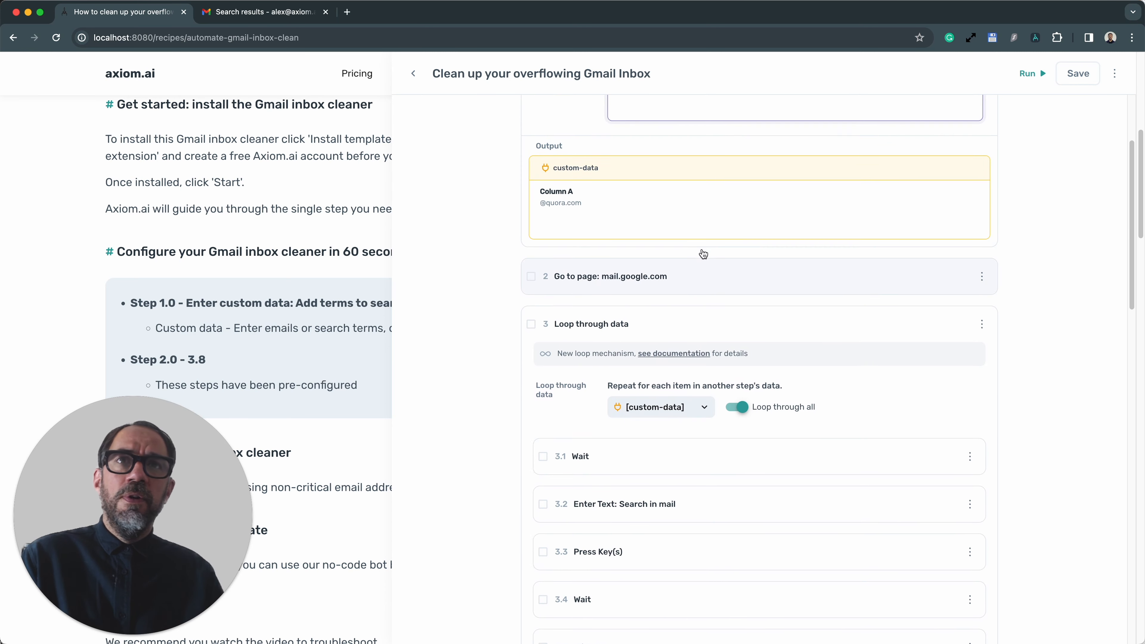
{"action": "scroll", "scroll_direction": "up", "scroll_amount": 3}
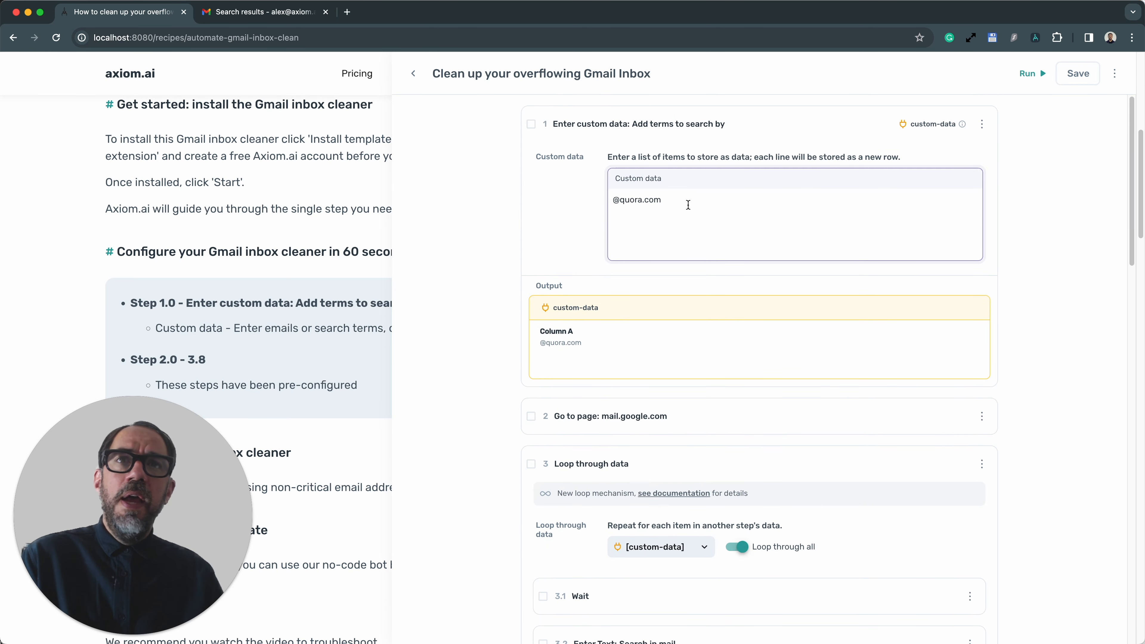
{"action": "mouse_move", "coordinate": [774, 152]}
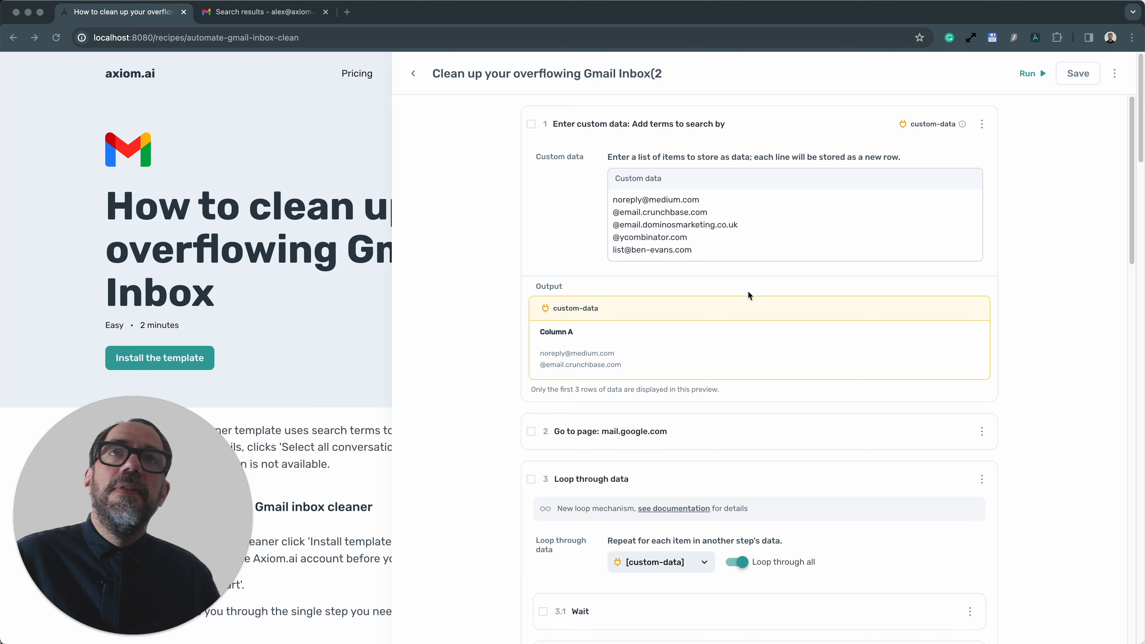
{"action": "mouse_move", "coordinate": [765, 139]}
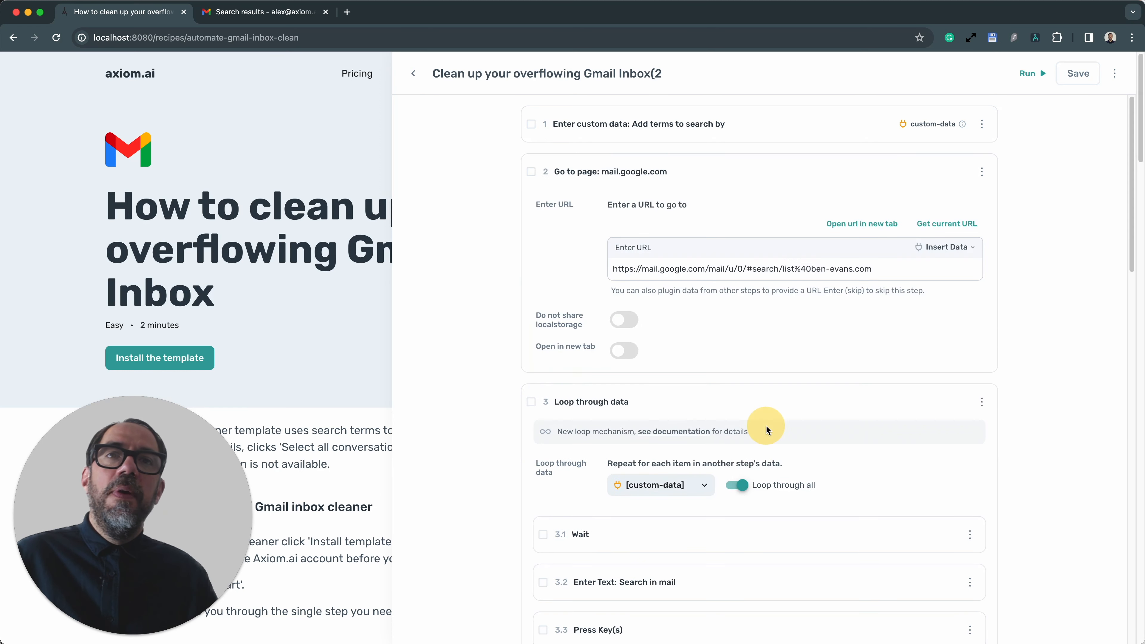
Step: Review the Go to page step's Gmail URL in the five-term bot copy and collapse it
{"action": "left_click", "coordinate": [714, 268]}
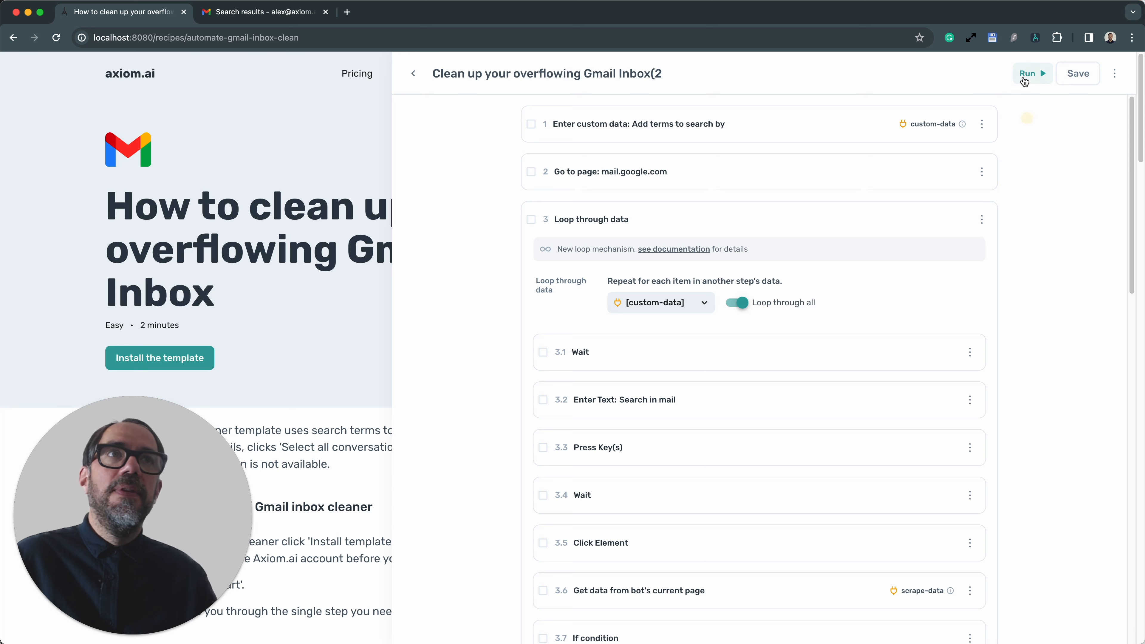
Step: Run the bot, confirming Run Task despite the 'No output step detected' warning
{"action": "left_click", "coordinate": [1029, 73]}
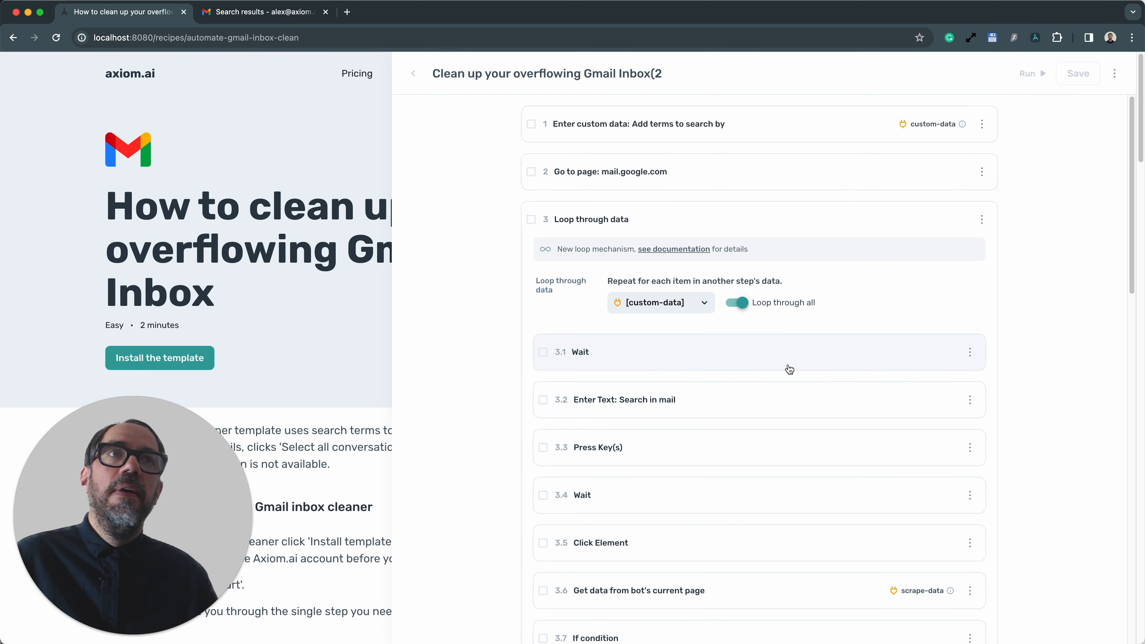
{"action": "left_click", "coordinate": [1027, 73]}
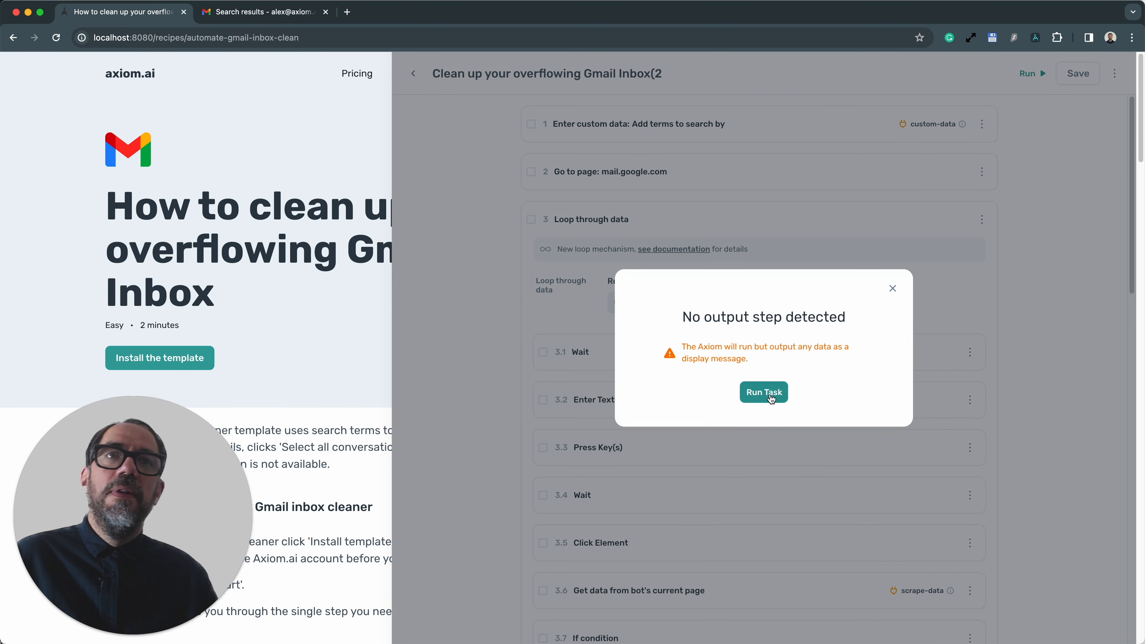
{"action": "left_click", "coordinate": [764, 393]}
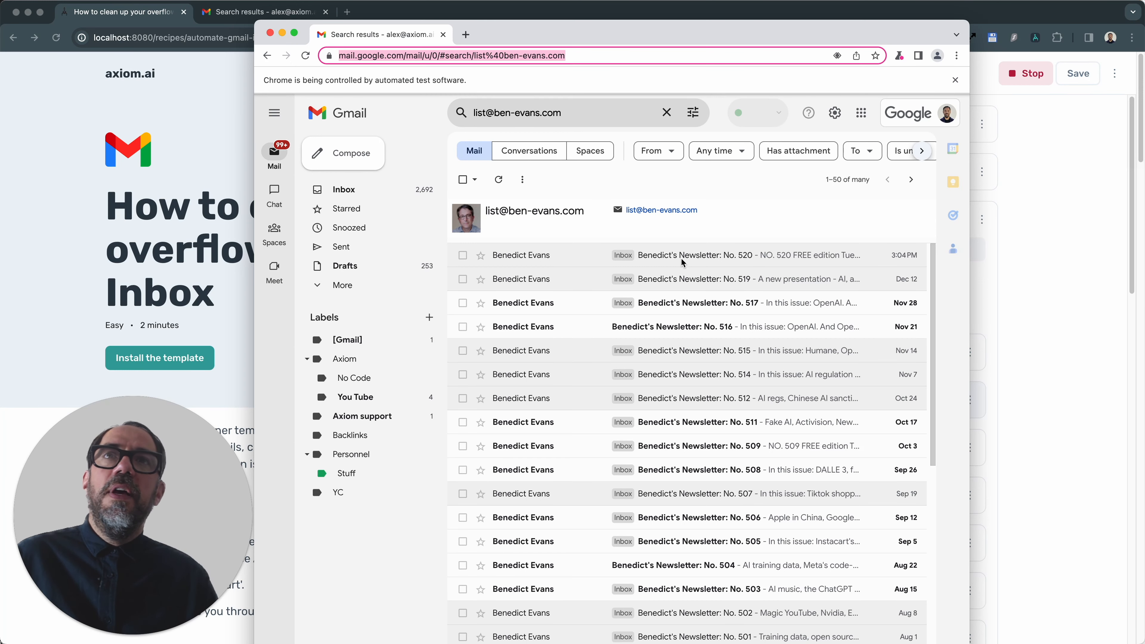
{"action": "left_click", "coordinate": [462, 180]}
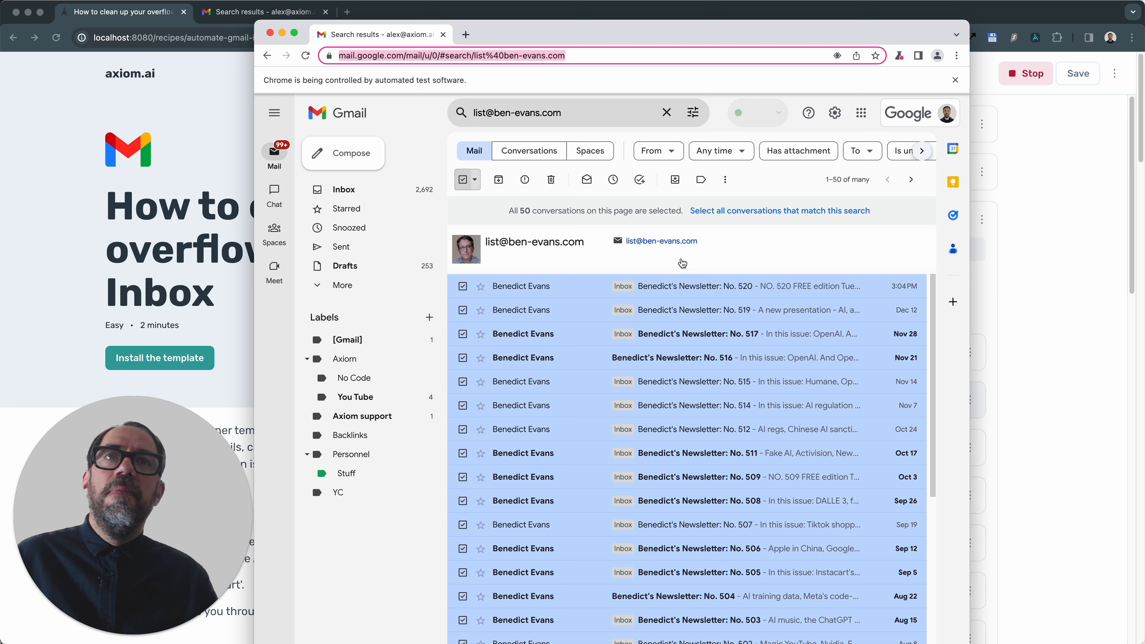
{"action": "left_click", "coordinate": [780, 211]}
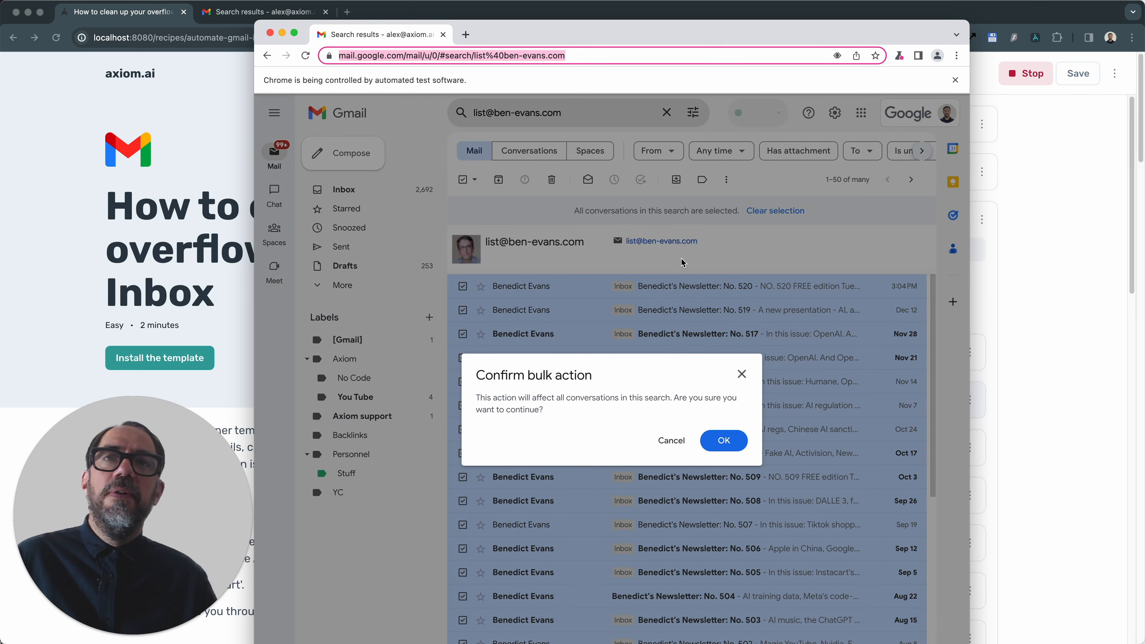
{"action": "left_click", "coordinate": [723, 441]}
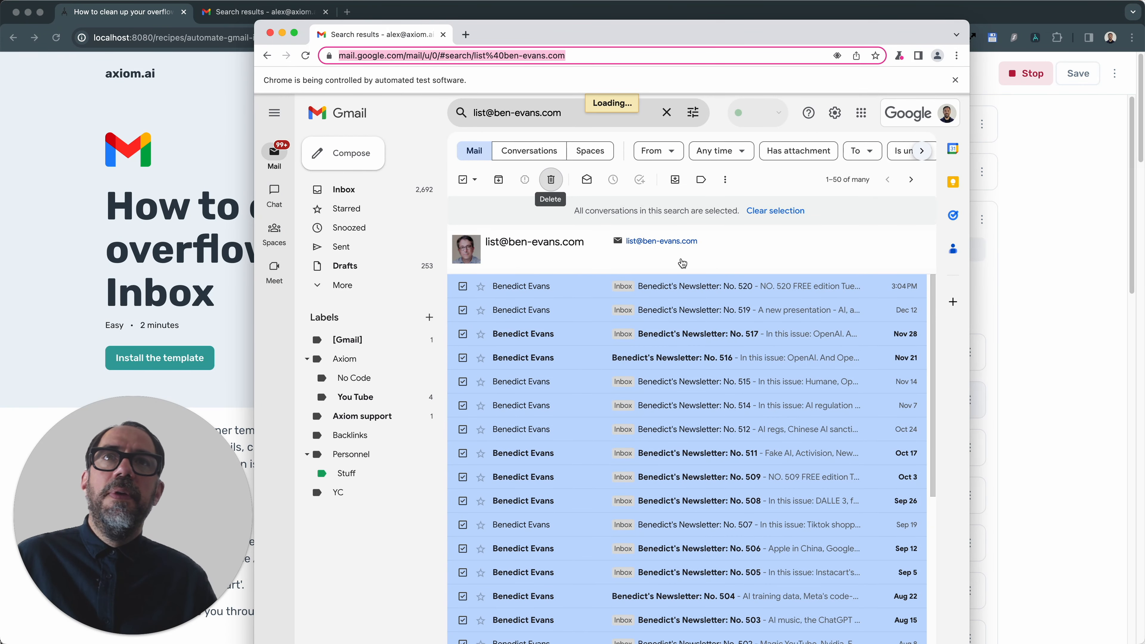
{"action": "left_click", "coordinate": [551, 179]}
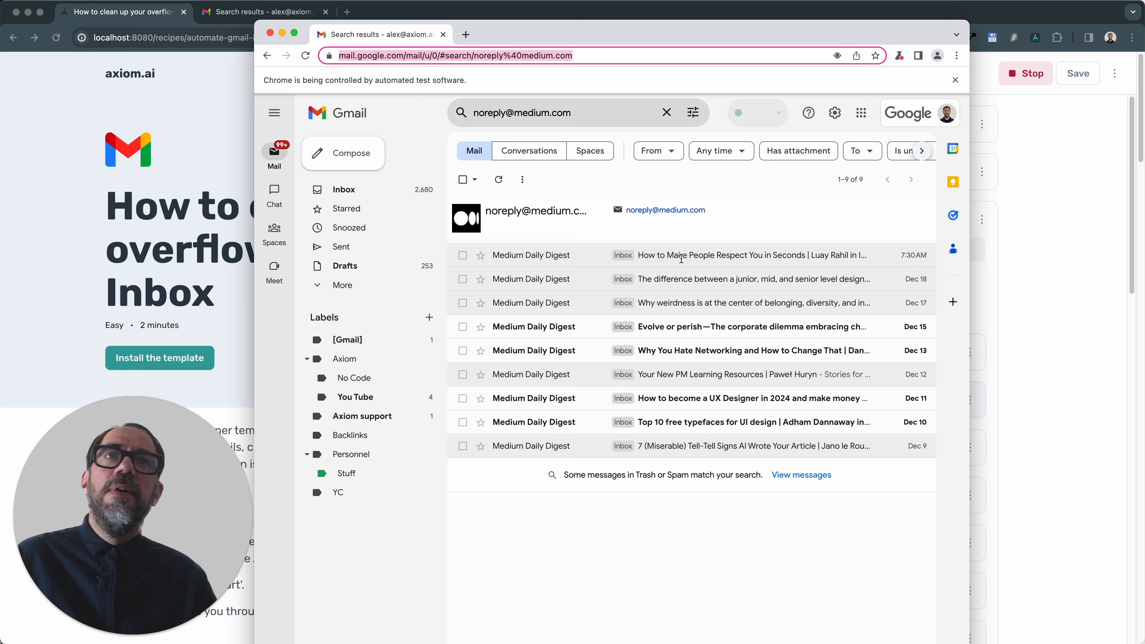
{"action": "left_click", "coordinate": [462, 180]}
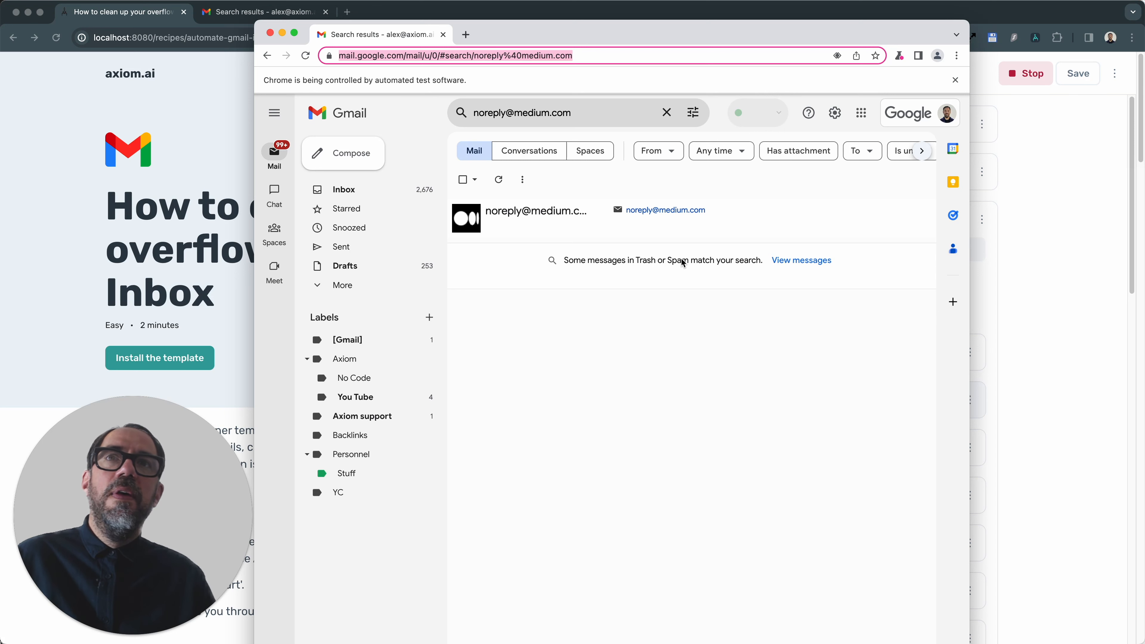
{"action": "type", "text": "@email.crunchbase.com"}
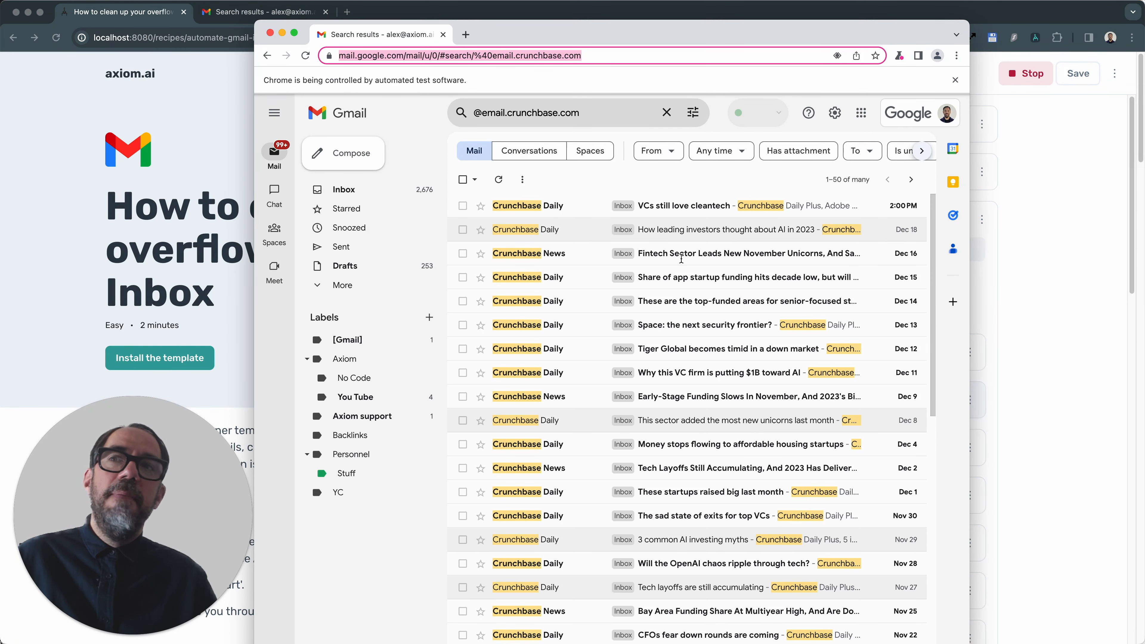
{"action": "left_click", "coordinate": [463, 179]}
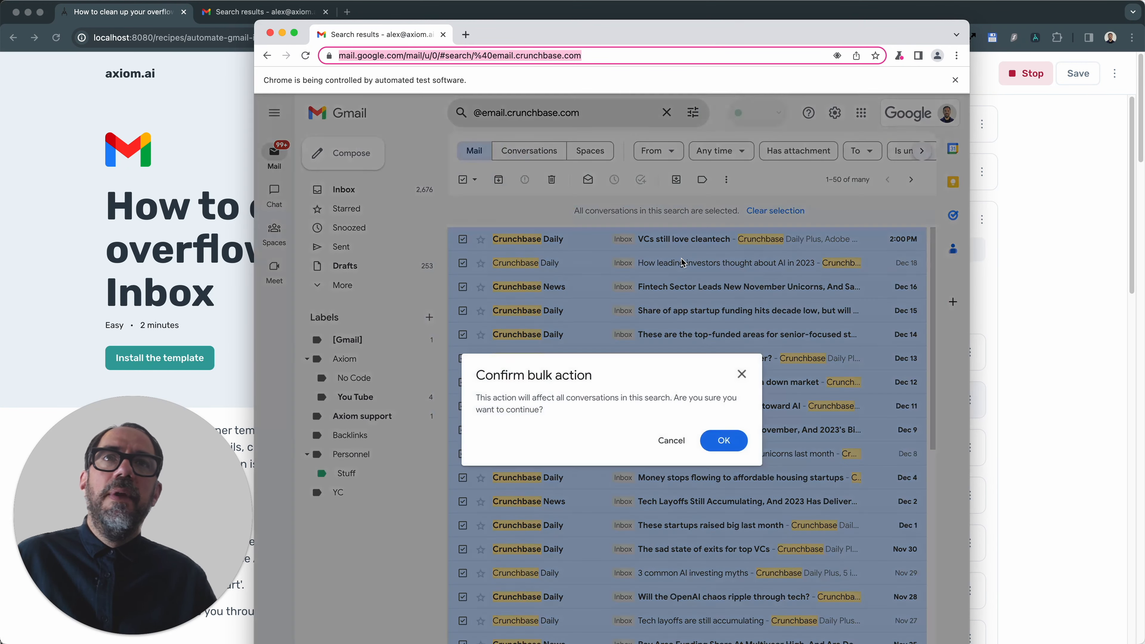
{"action": "left_click", "coordinate": [722, 441]}
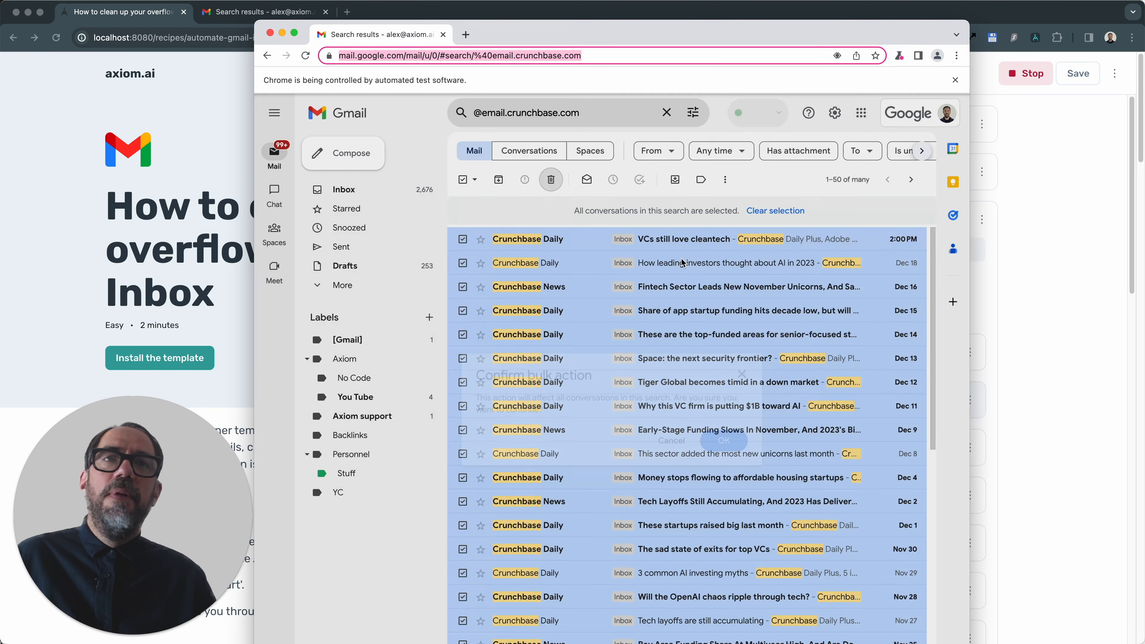
{"action": "left_click", "coordinate": [723, 441]}
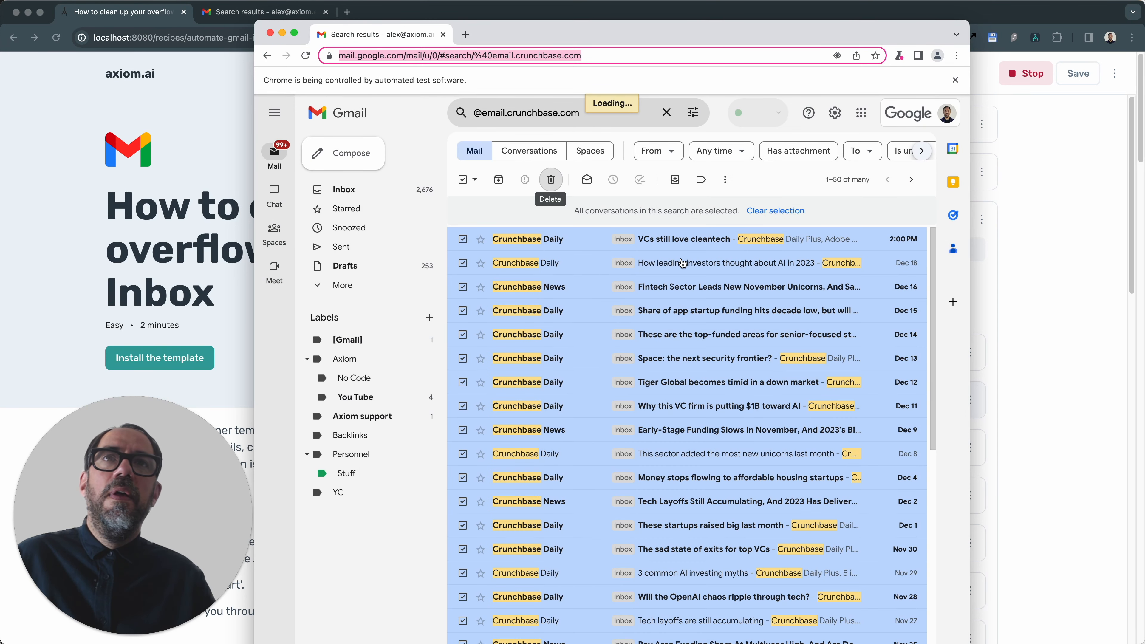
{"action": "left_click", "coordinate": [550, 180]}
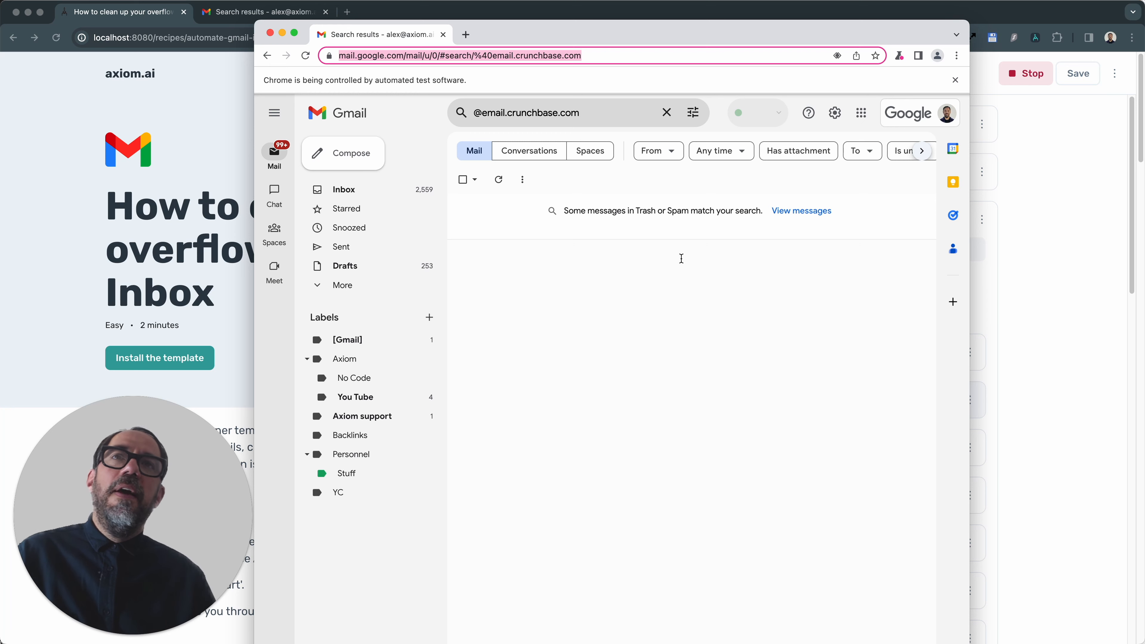
{"action": "type", "text": "@email.dominosmarketing.co.uk"}
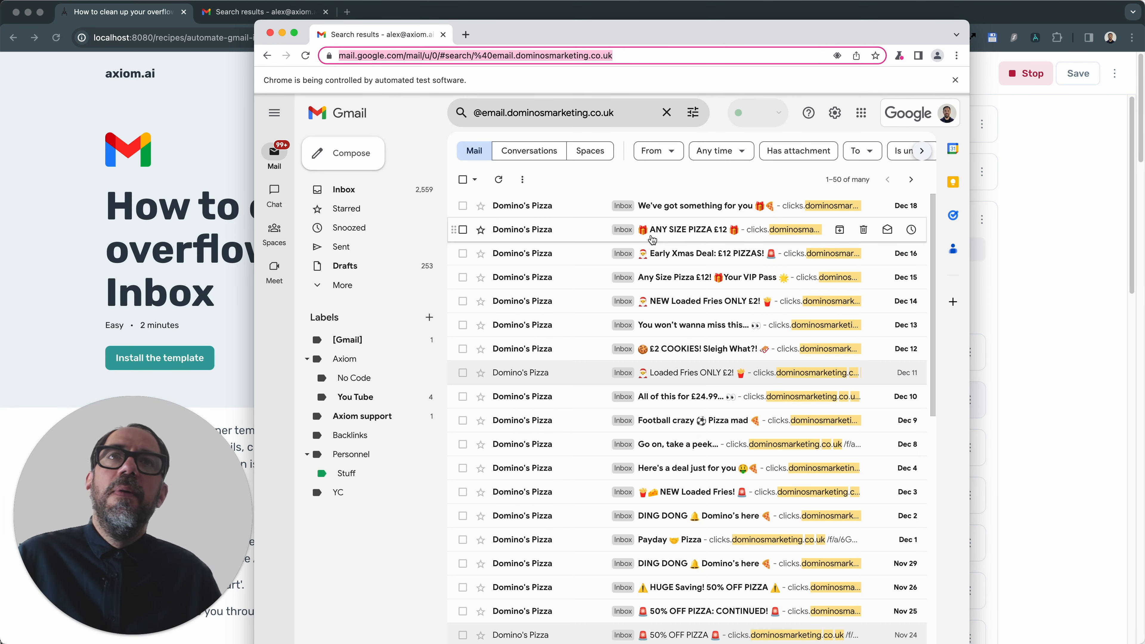
{"action": "mouse_move", "coordinate": [793, 301]}
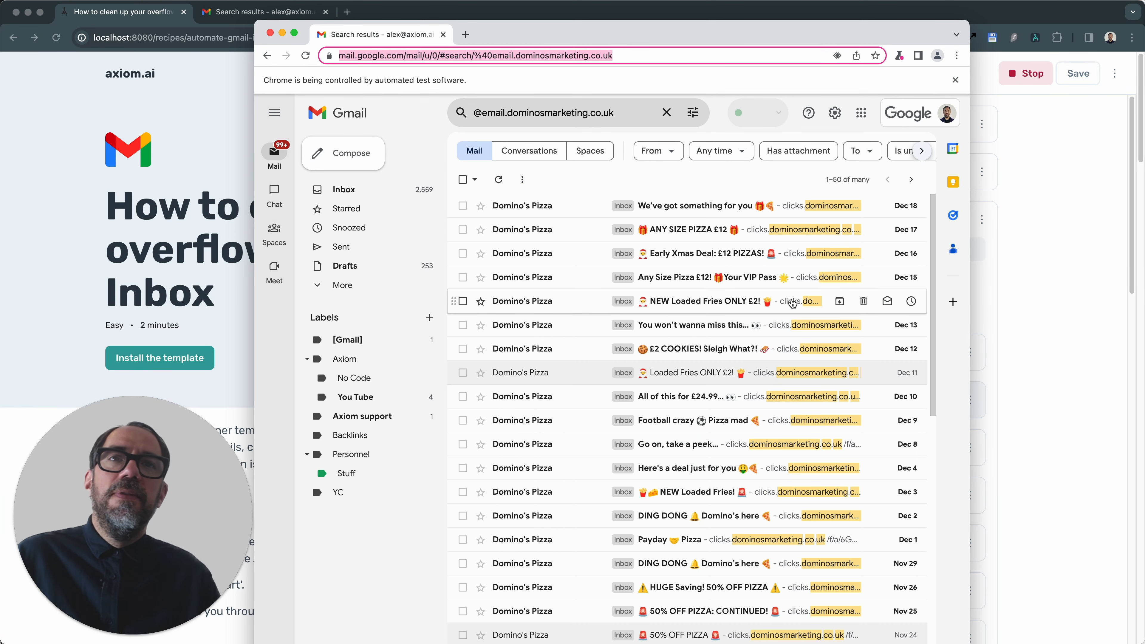
Step: Select every Domino's Pizza conversation matching the search and confirm bulk deletion
{"action": "left_click", "coordinate": [462, 179]}
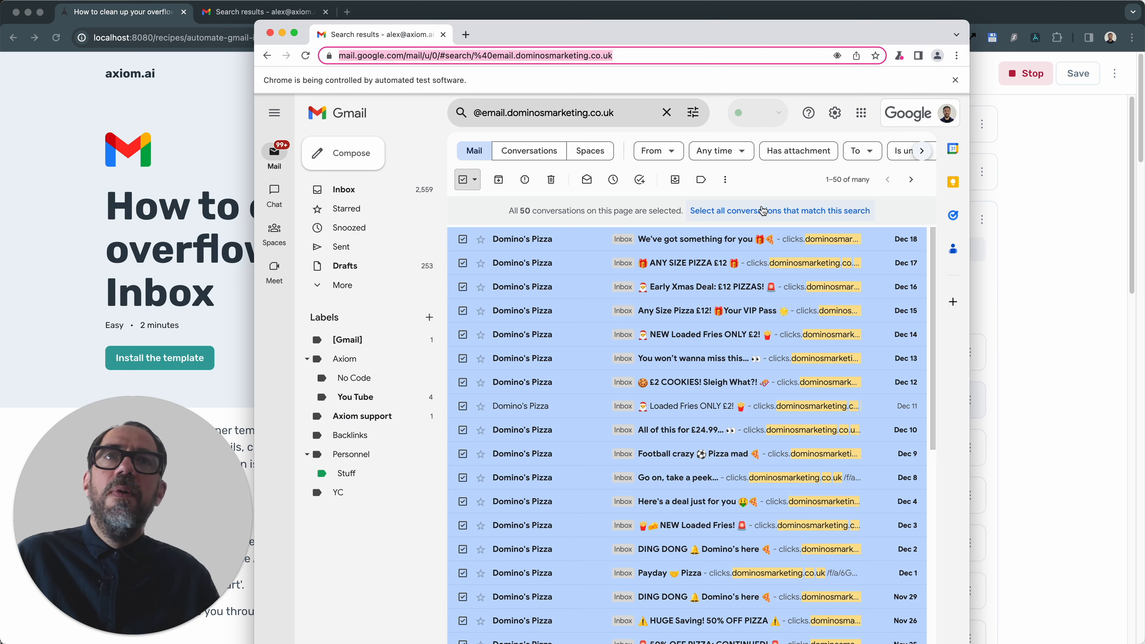
{"action": "left_click", "coordinate": [779, 210]}
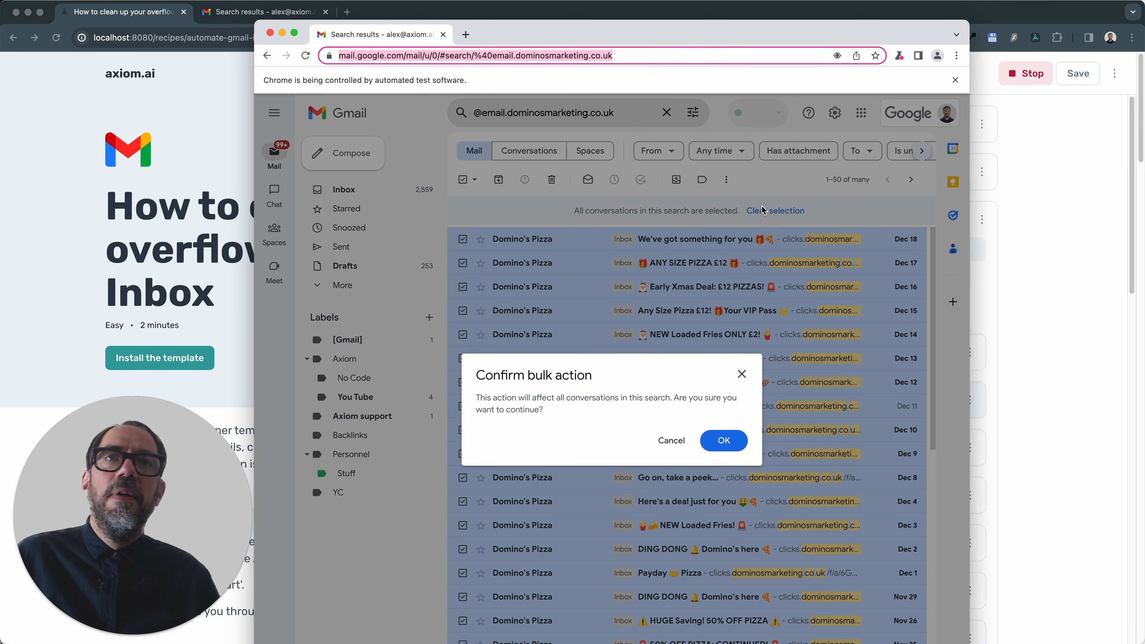
{"action": "left_click", "coordinate": [723, 441]}
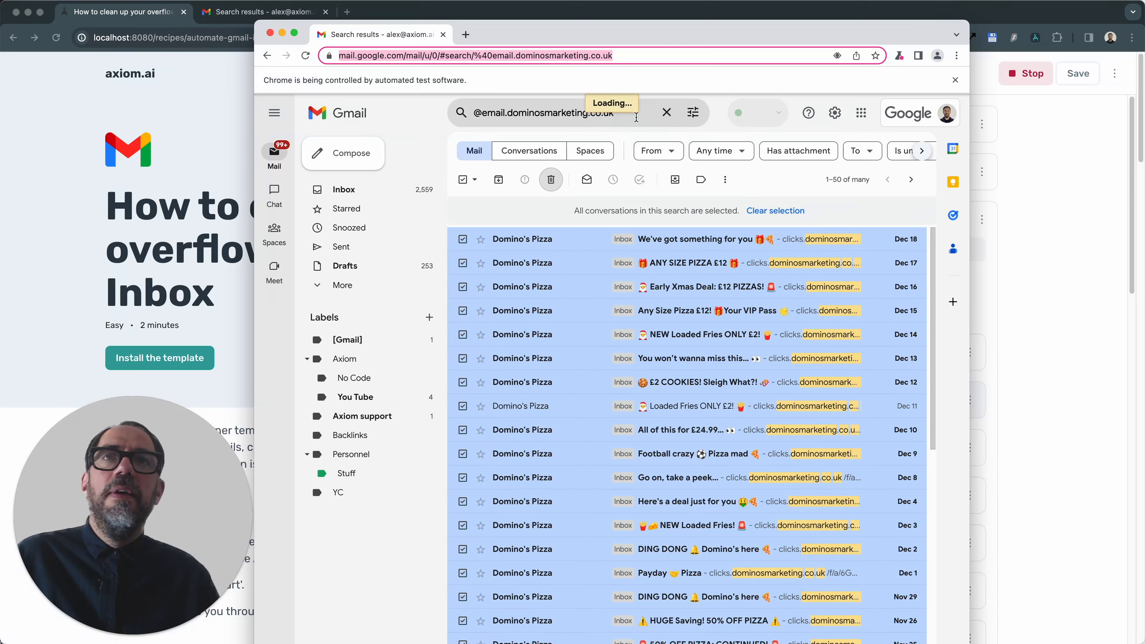
{"action": "left_click", "coordinate": [550, 179]}
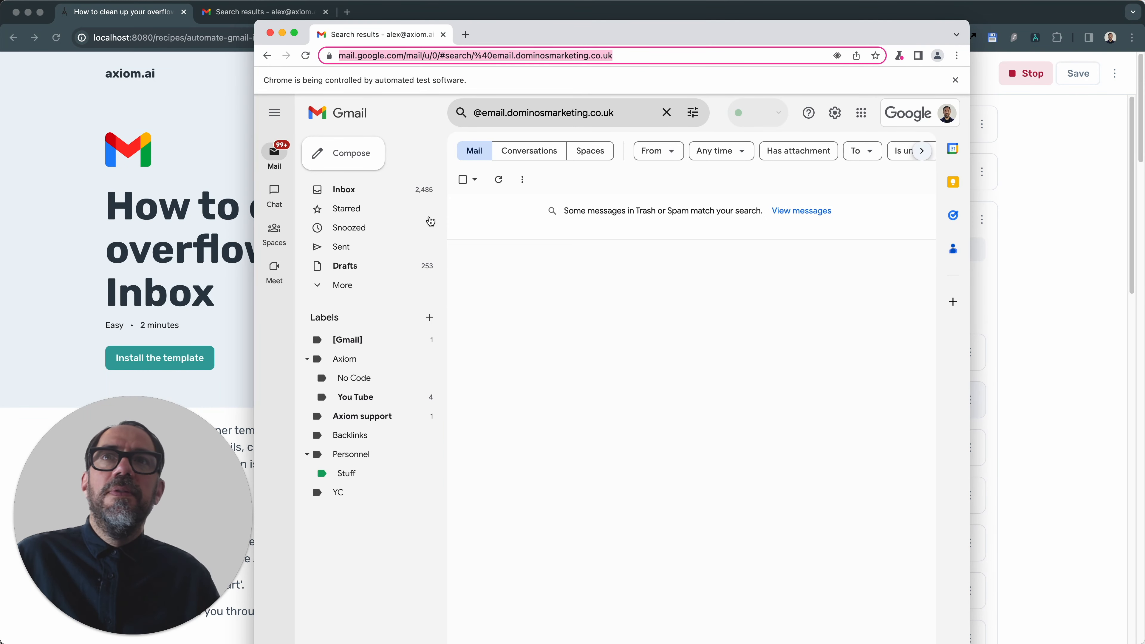
{"action": "mouse_move", "coordinate": [427, 195]}
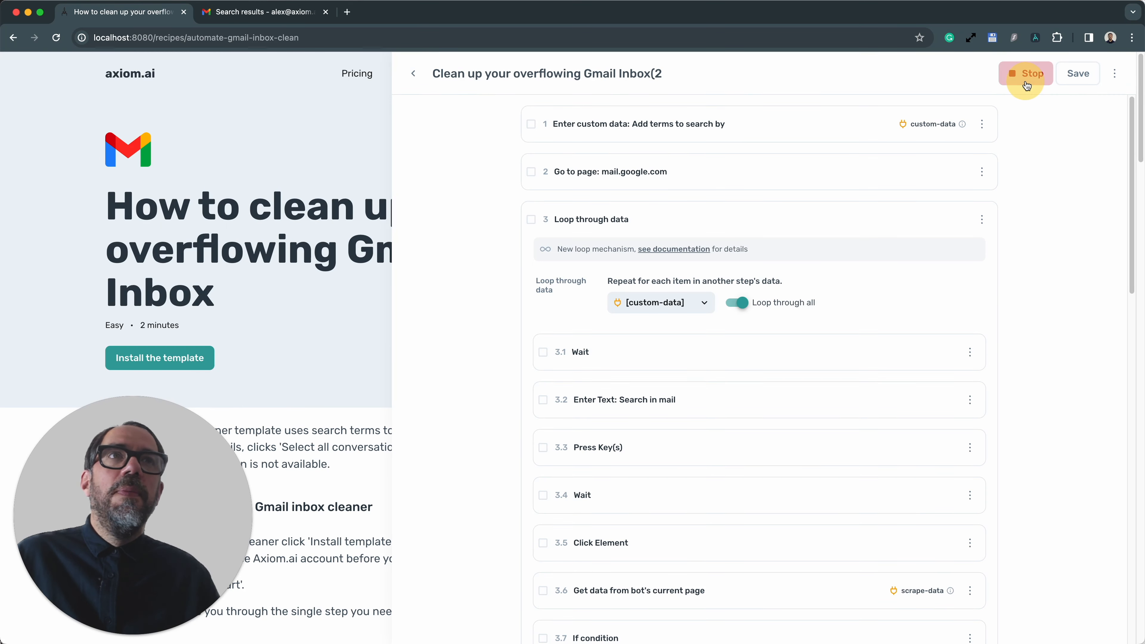
Step: Stop the bot run and review the Go to page step's Gmail URL
{"action": "left_click", "coordinate": [1026, 72]}
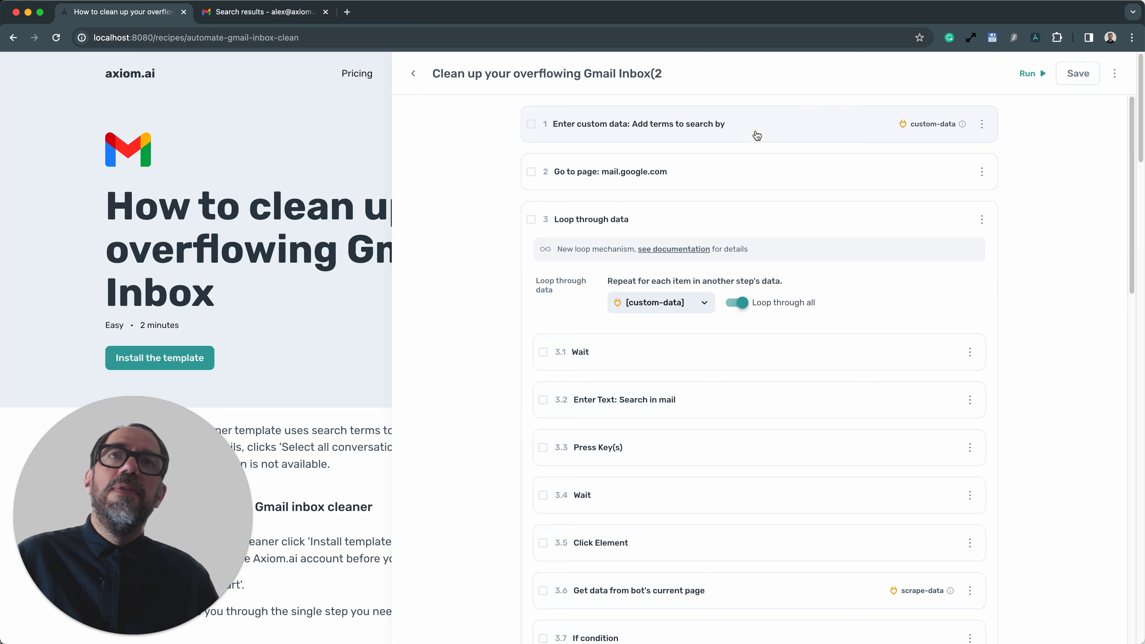
{"action": "left_click", "coordinate": [610, 171]}
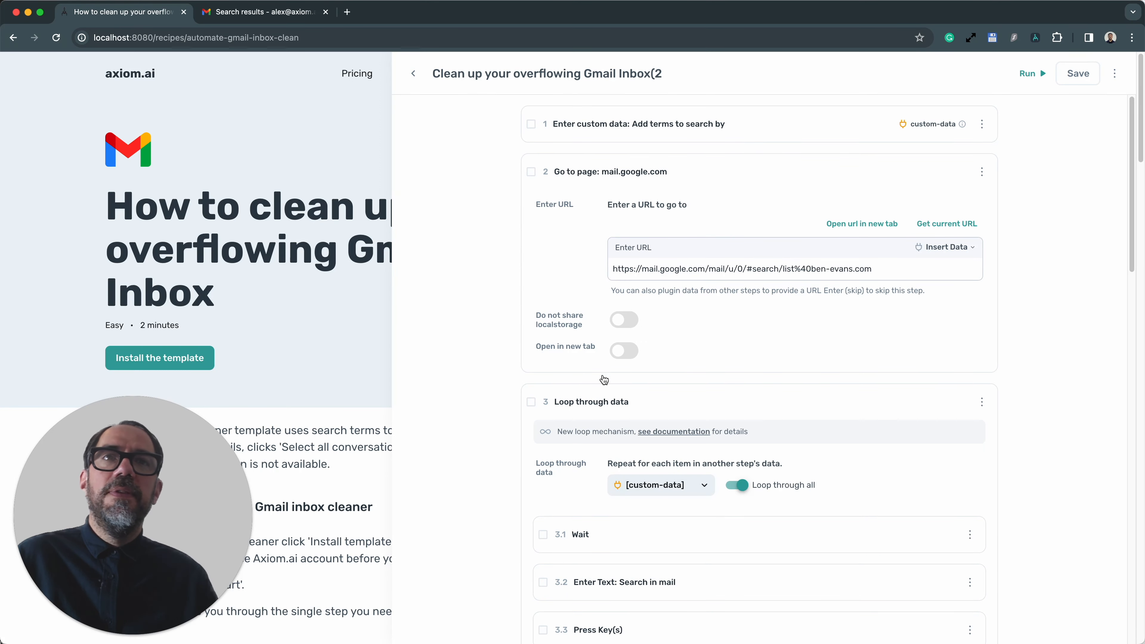
{"action": "mouse_move", "coordinate": [899, 391]}
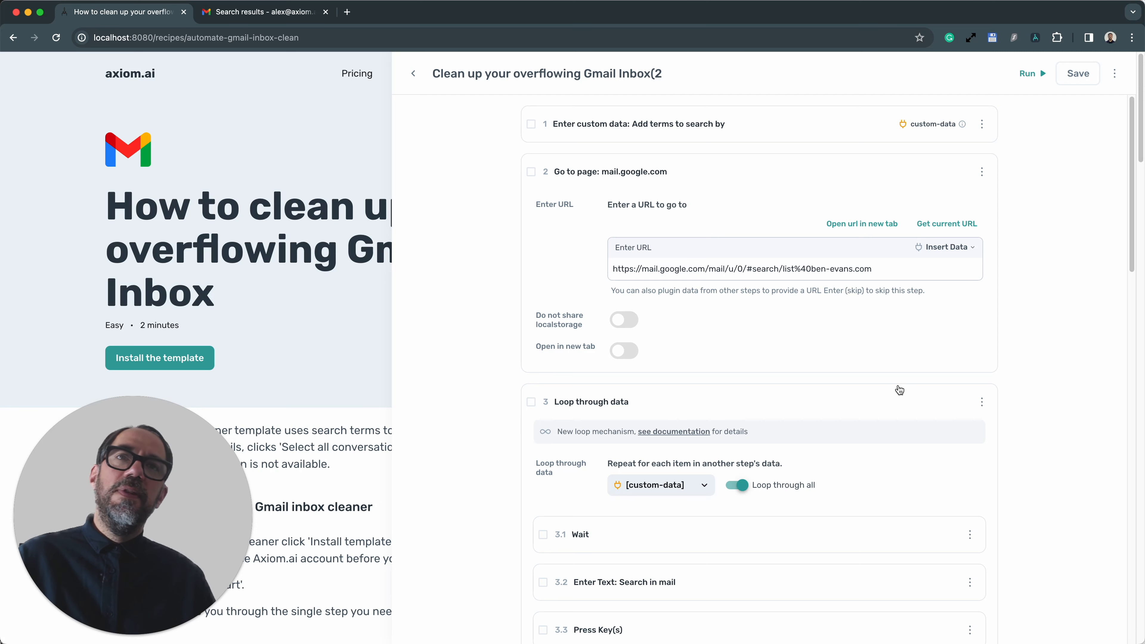
{"action": "left_click", "coordinate": [689, 263]}
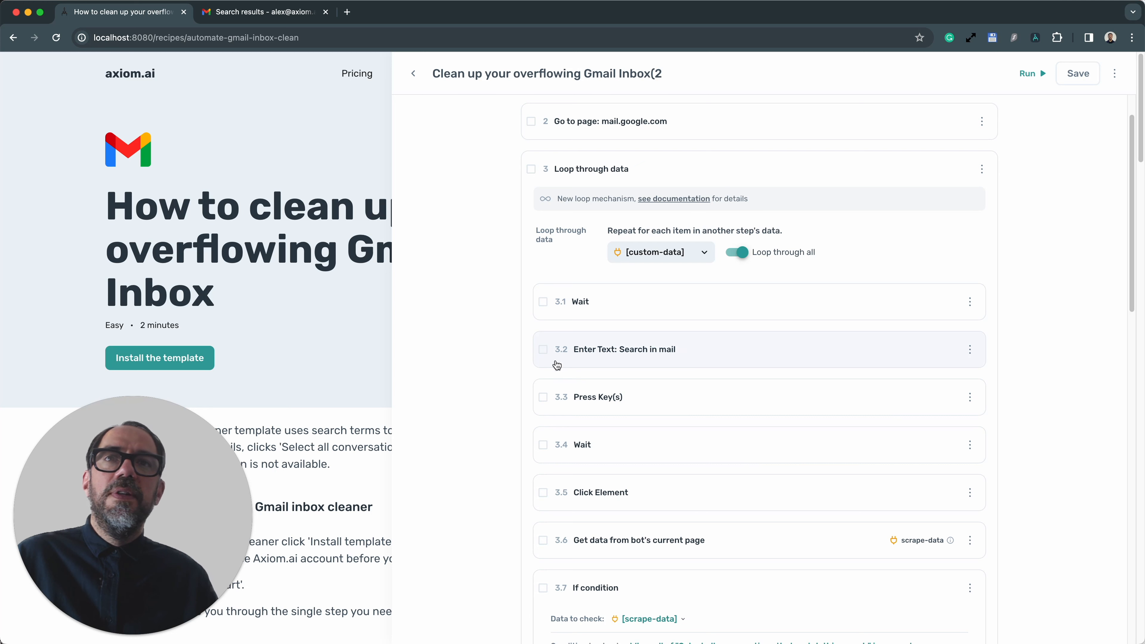
Step: Expand the Enter Text 'Search in mail' step, review down to the If condition, then return to Gmail results
{"action": "left_click", "coordinate": [624, 349]}
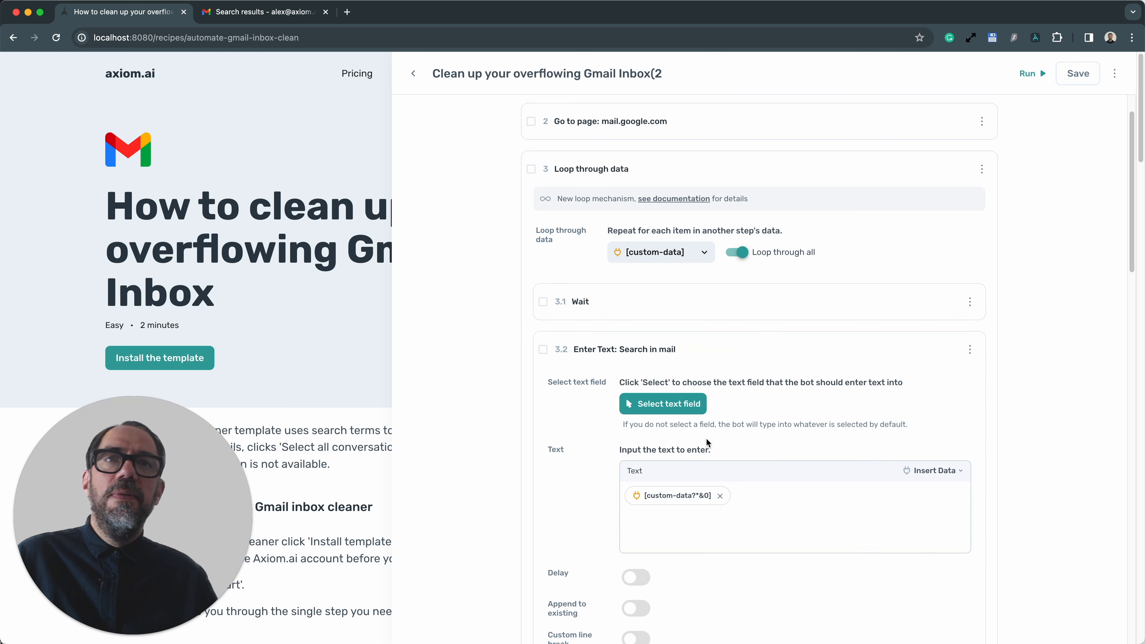
{"action": "scroll", "scroll_direction": "down", "scroll_amount": 3}
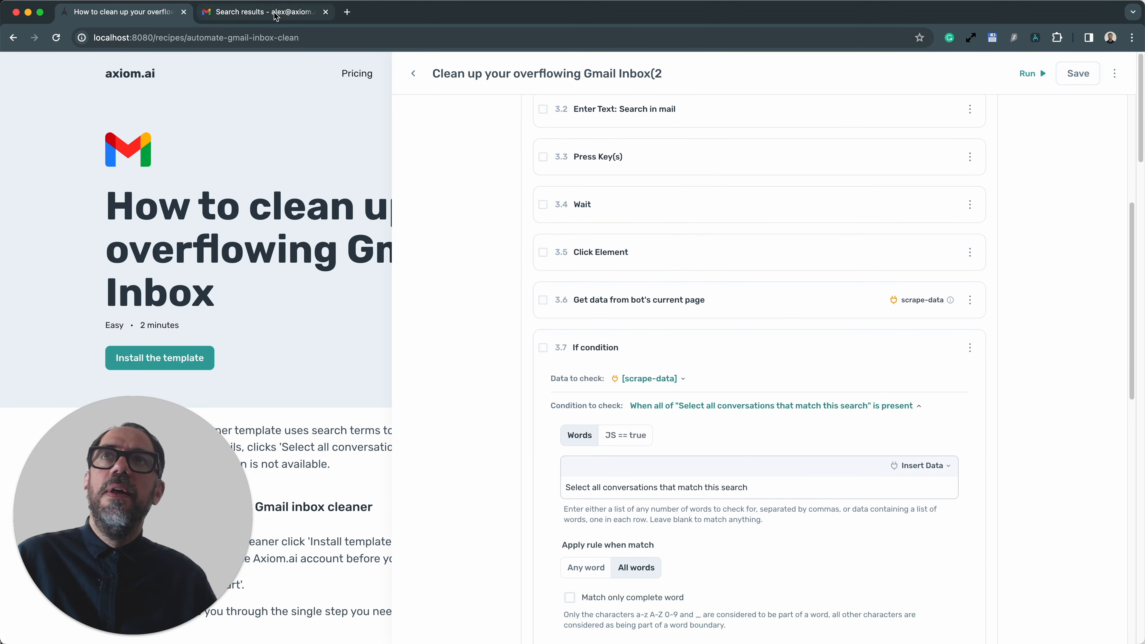
{"action": "left_click", "coordinate": [263, 11]}
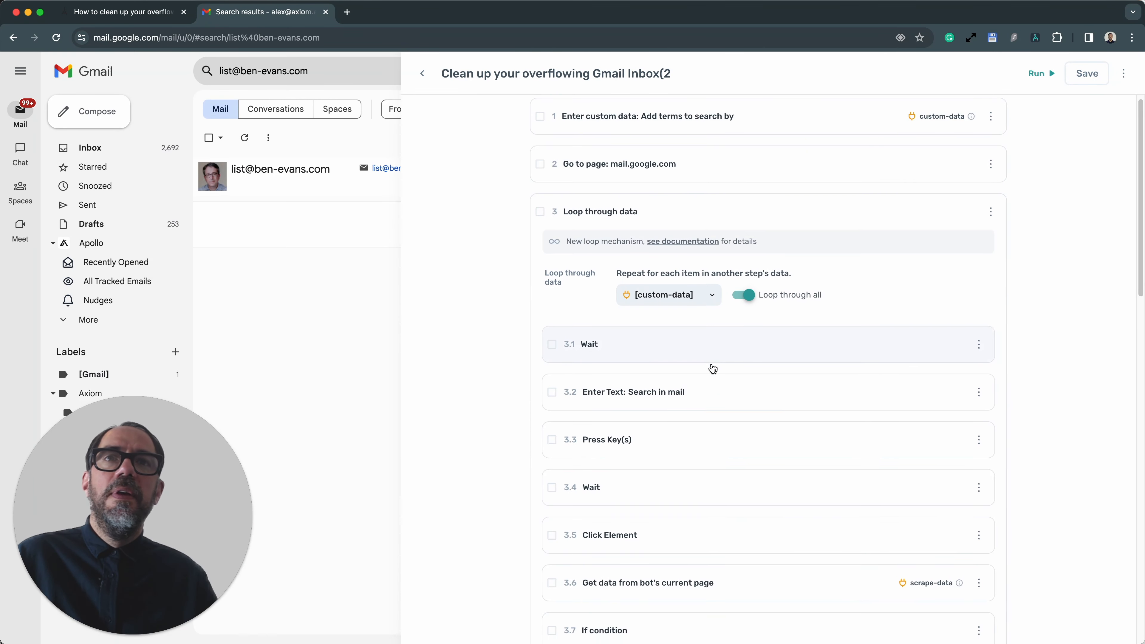
{"action": "scroll", "scroll_direction": "down", "scroll_amount": 3}
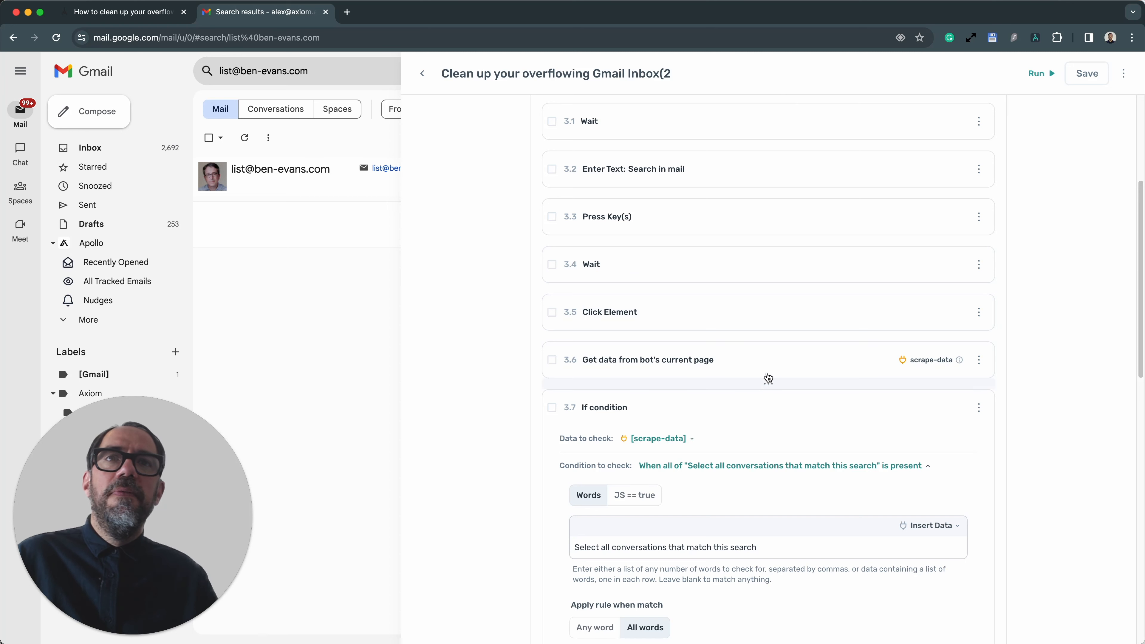
{"action": "mouse_move", "coordinate": [744, 374]}
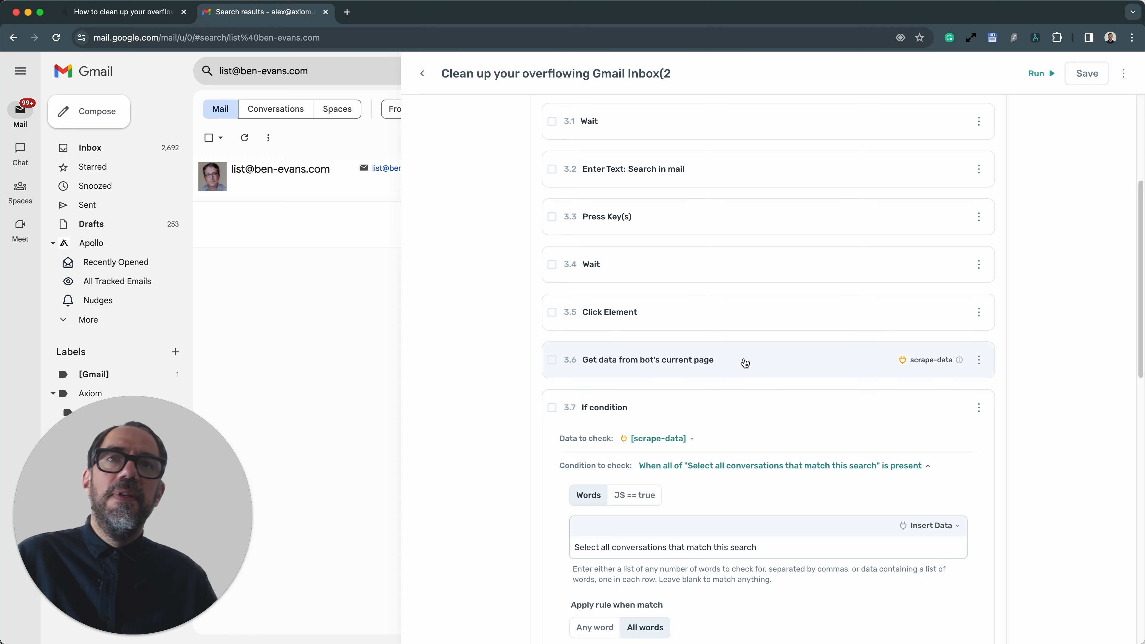
{"action": "scroll", "scroll_direction": "down", "scroll_amount": 3}
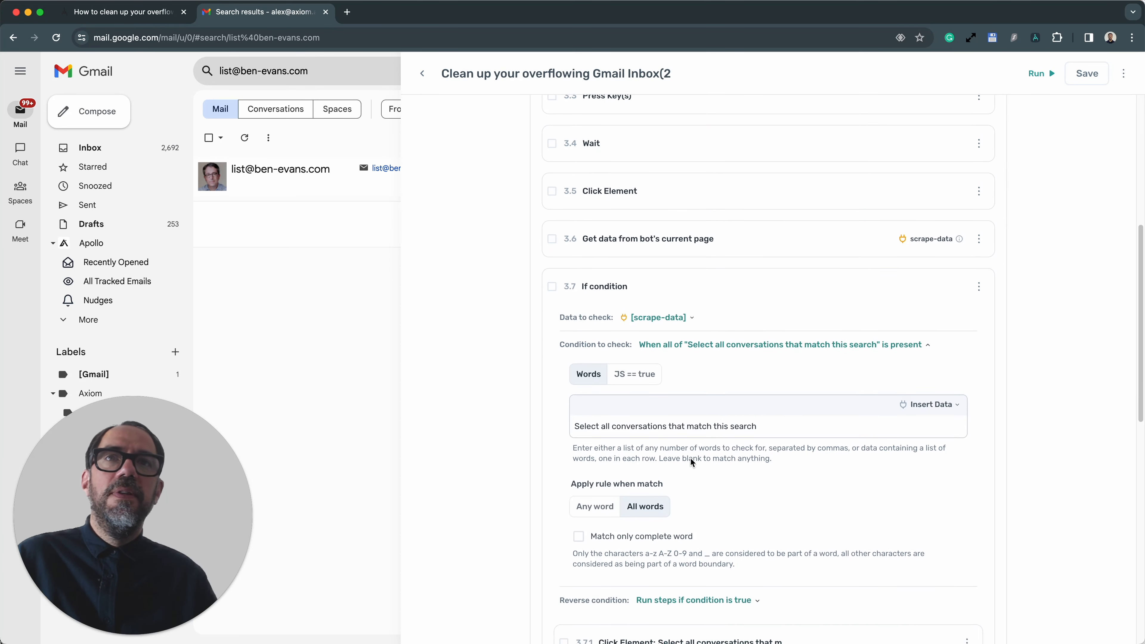
{"action": "scroll", "scroll_direction": "down", "scroll_amount": 3}
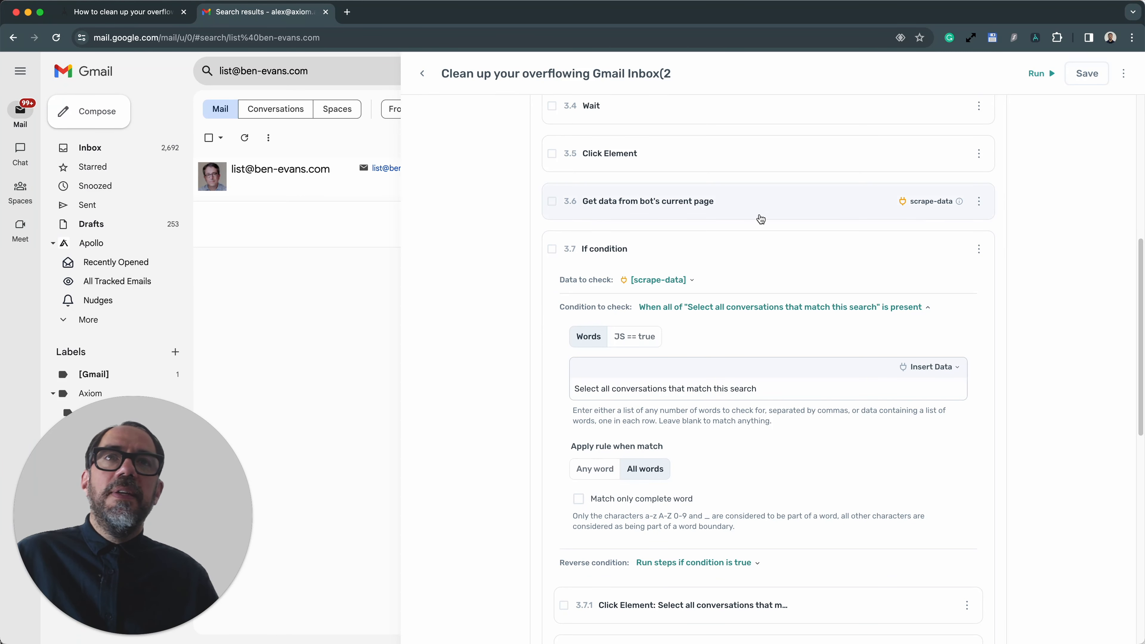
{"action": "mouse_move", "coordinate": [652, 218]}
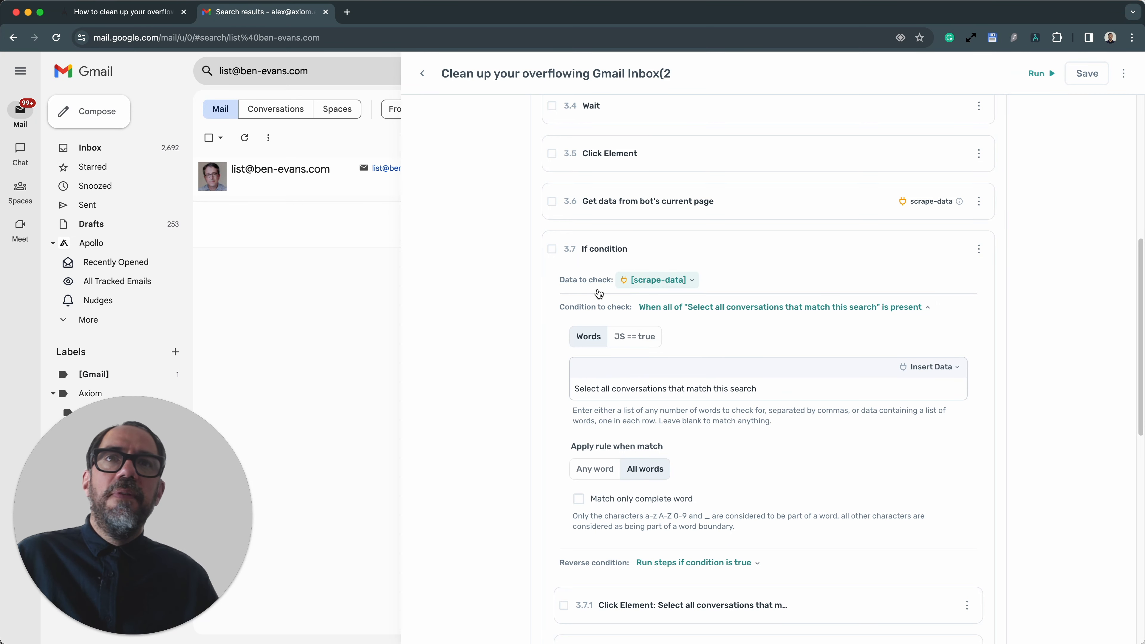
{"action": "scroll", "scroll_direction": "down", "scroll_amount": 3}
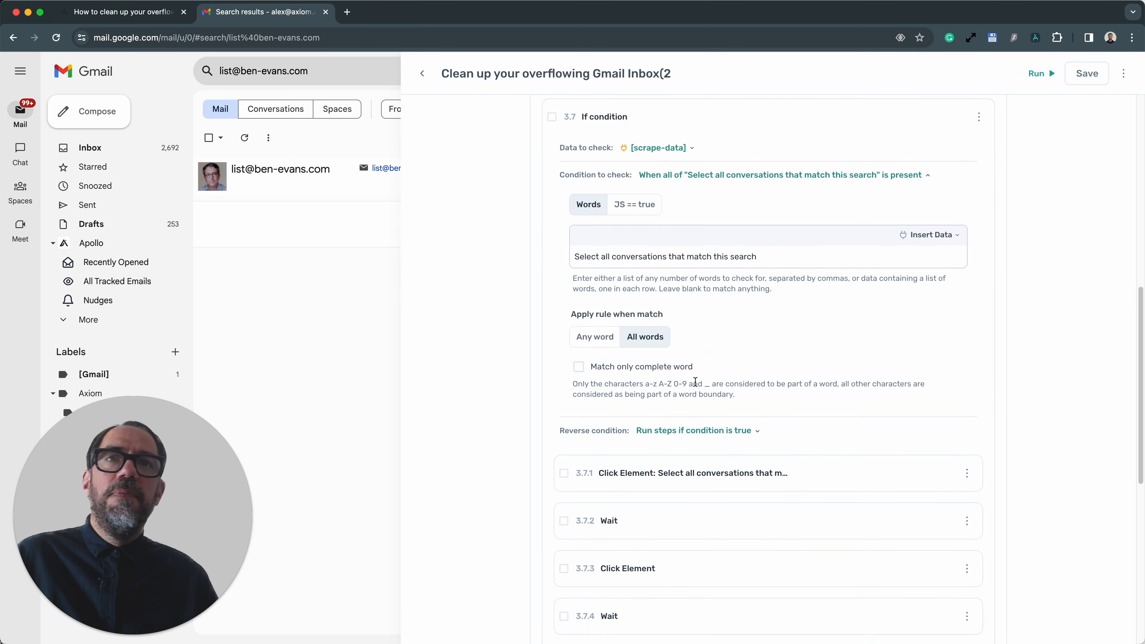
{"action": "scroll", "scroll_direction": "down", "scroll_amount": 3}
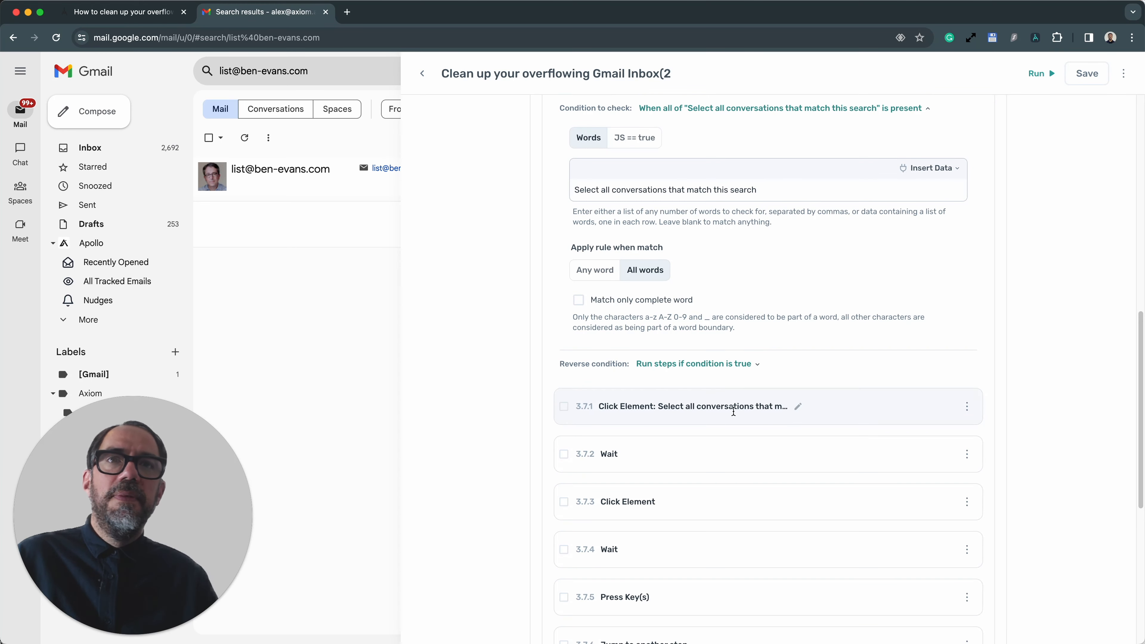
{"action": "scroll", "scroll_direction": "down", "scroll_amount": 3}
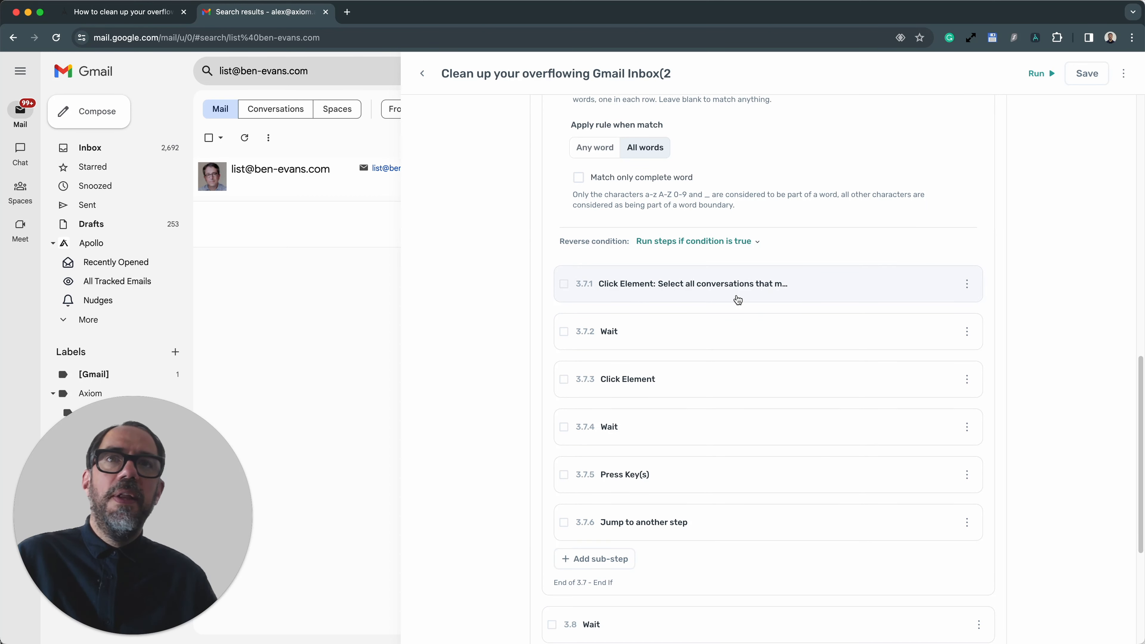
{"action": "scroll", "scroll_direction": "down", "scroll_amount": 3}
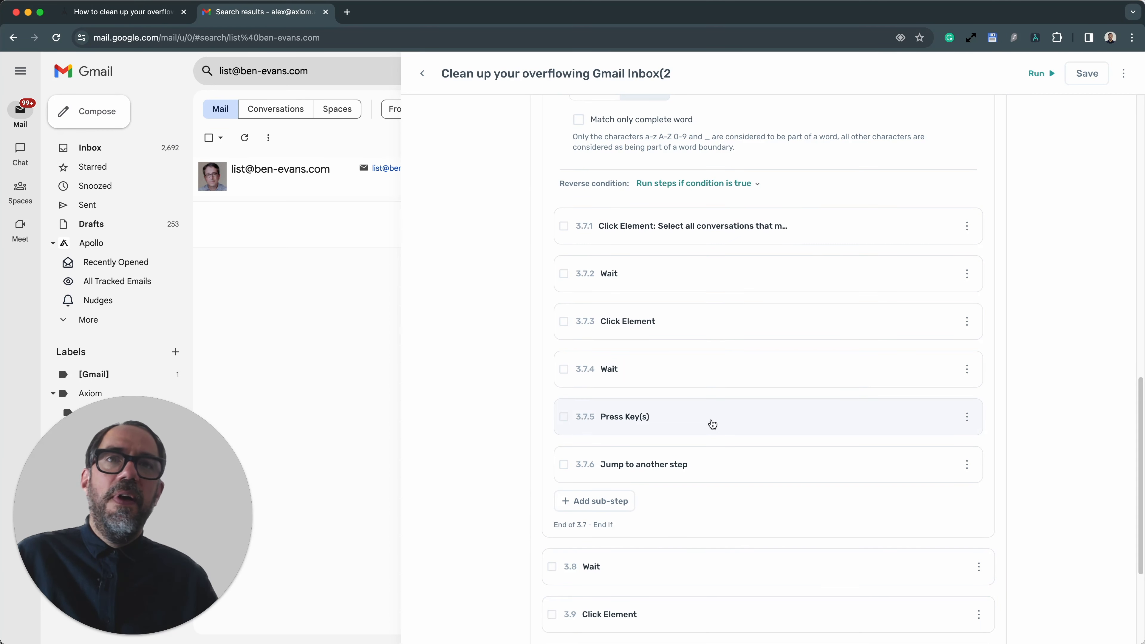
{"action": "scroll", "scroll_direction": "down", "scroll_amount": 3}
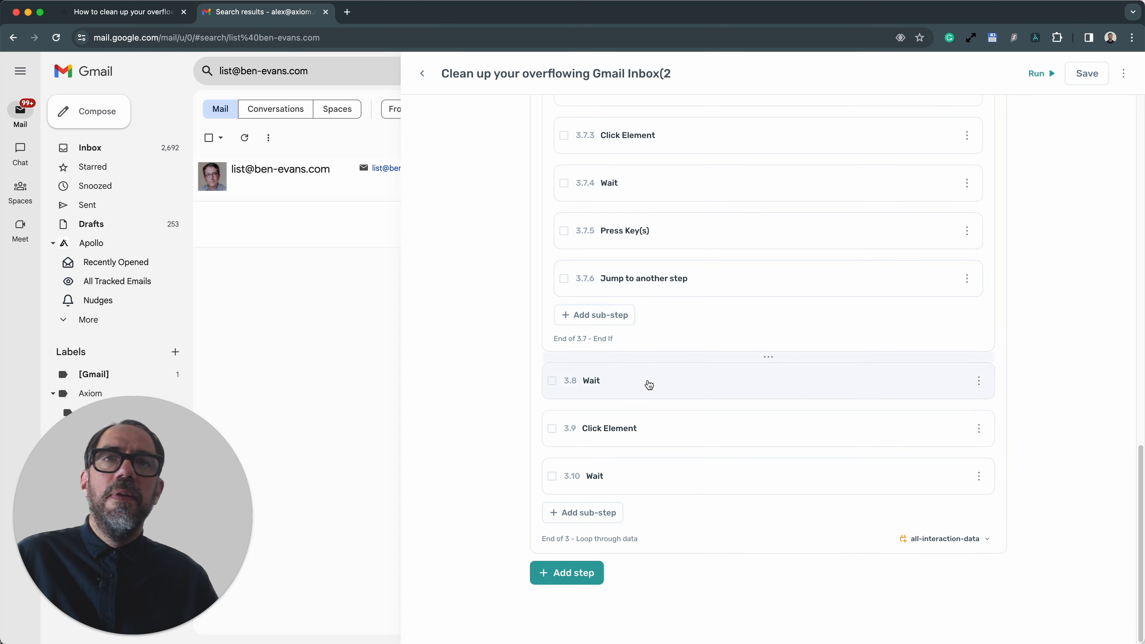
{"action": "mouse_move", "coordinate": [729, 278]}
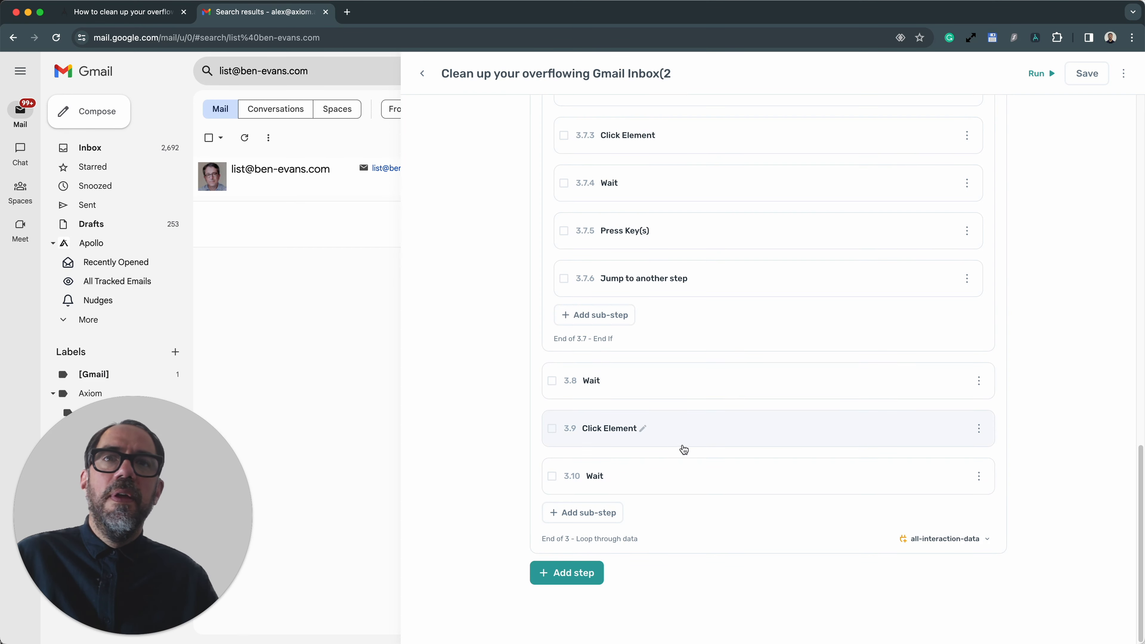
{"action": "mouse_move", "coordinate": [643, 475]}
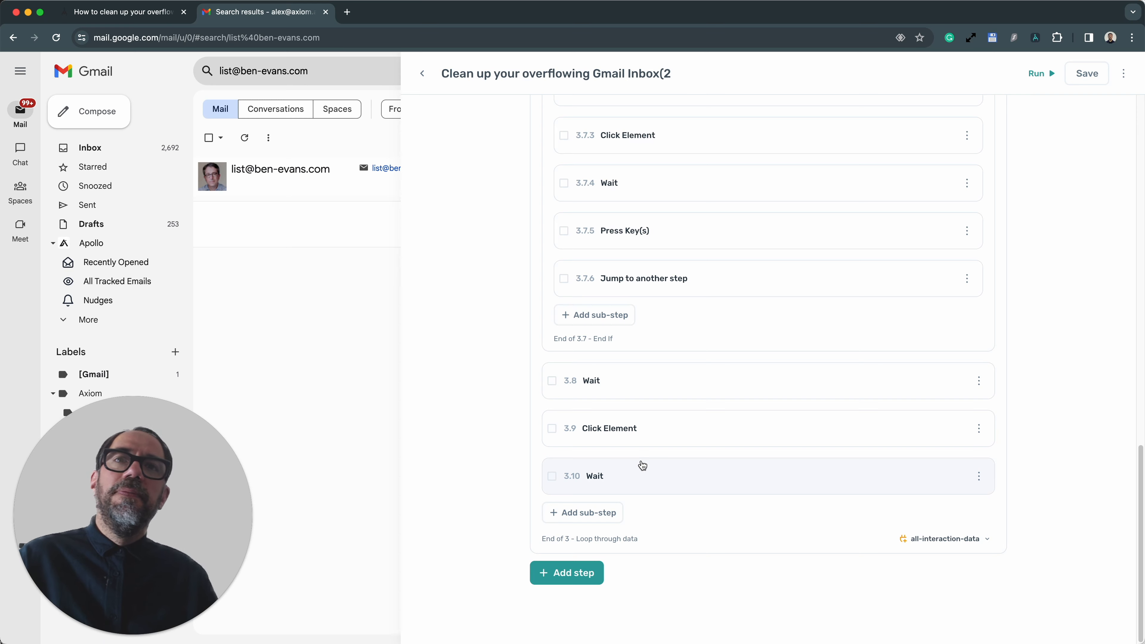
{"action": "scroll", "scroll_direction": "up", "scroll_amount": 3}
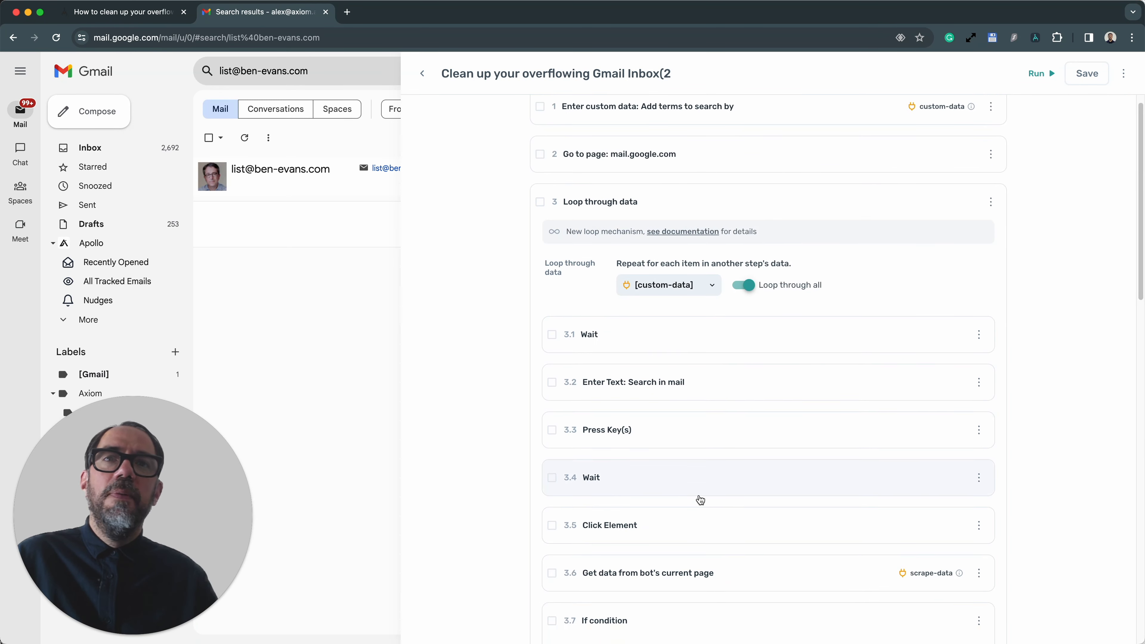
Step: Reach the recipe's Tips section and launch the bot builder beside it from the Axiom extension icon
{"action": "scroll", "scroll_direction": "down", "scroll_amount": 3}
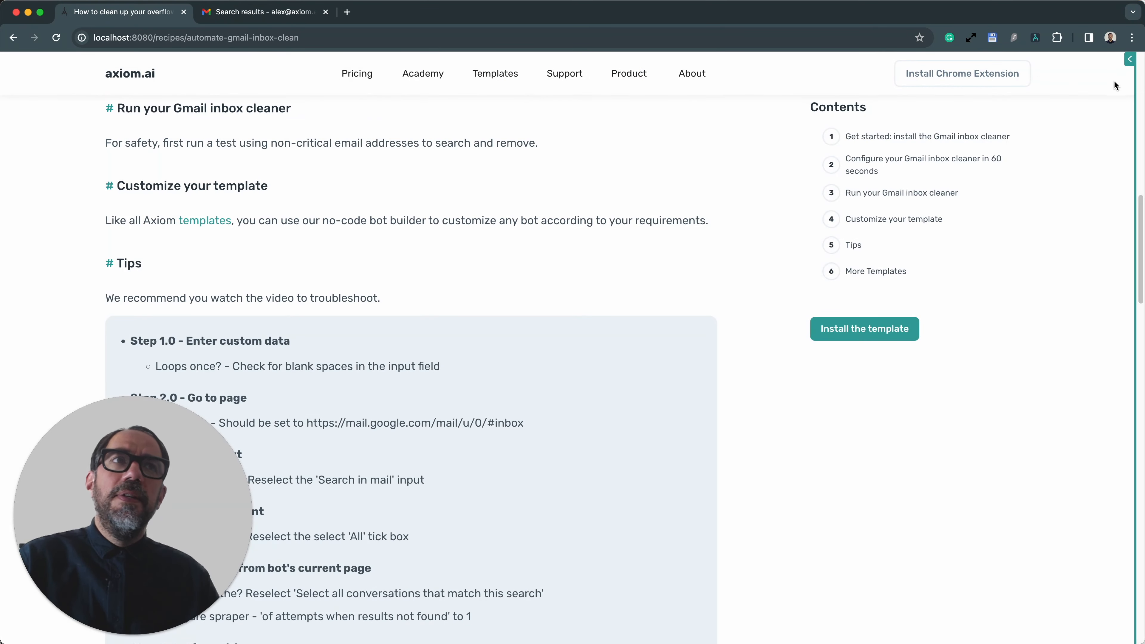
{"action": "left_click", "coordinate": [865, 329]}
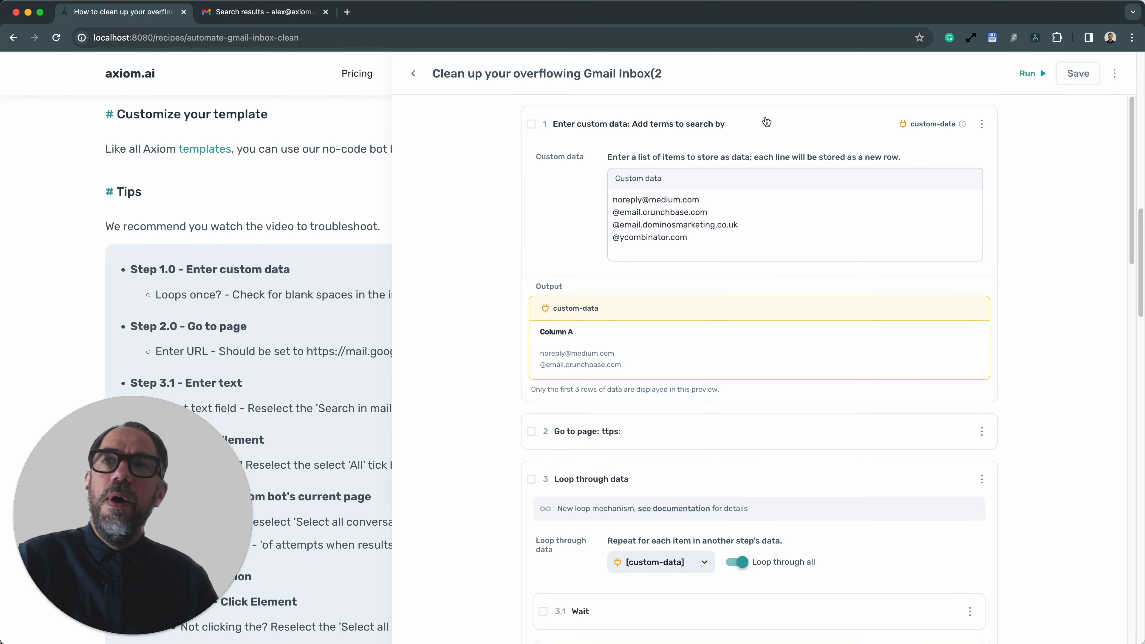
Step: Scroll the editor down to the loop's end: six-step If condition, Wait, Click Element, Wait
{"action": "scroll", "scroll_direction": "down", "scroll_amount": 3}
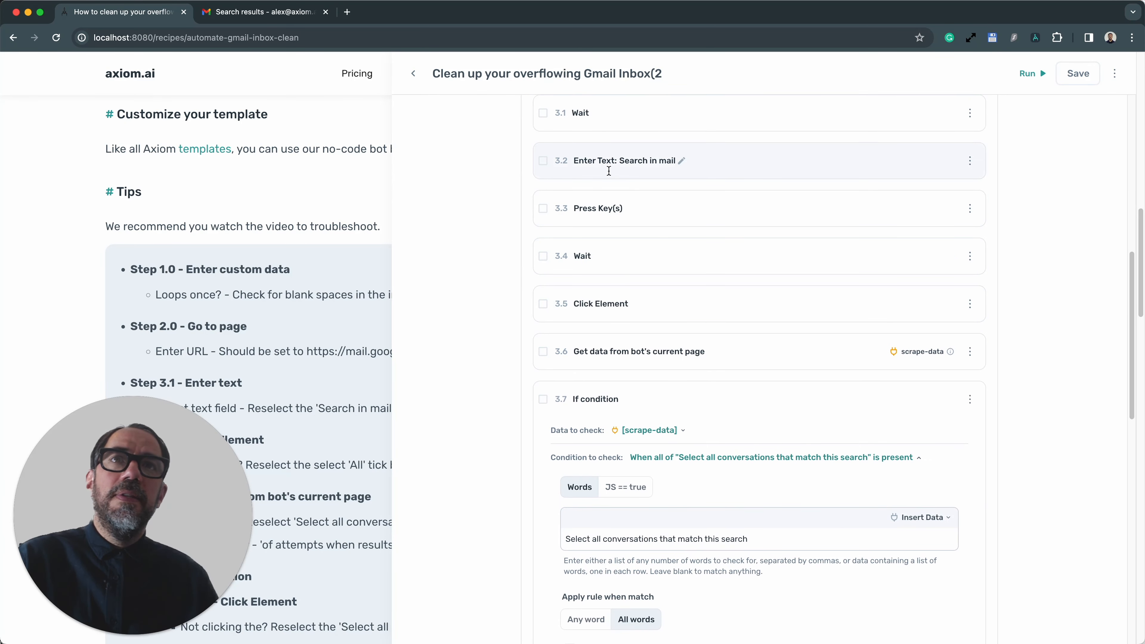
{"action": "mouse_move", "coordinate": [676, 195]}
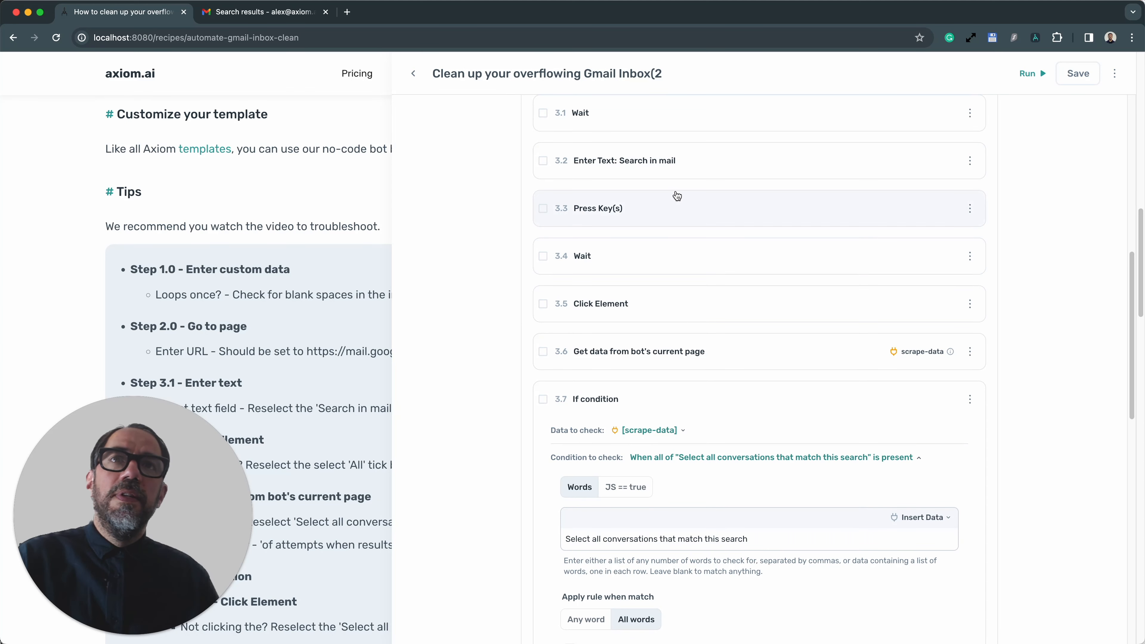
{"action": "mouse_move", "coordinate": [703, 161]}
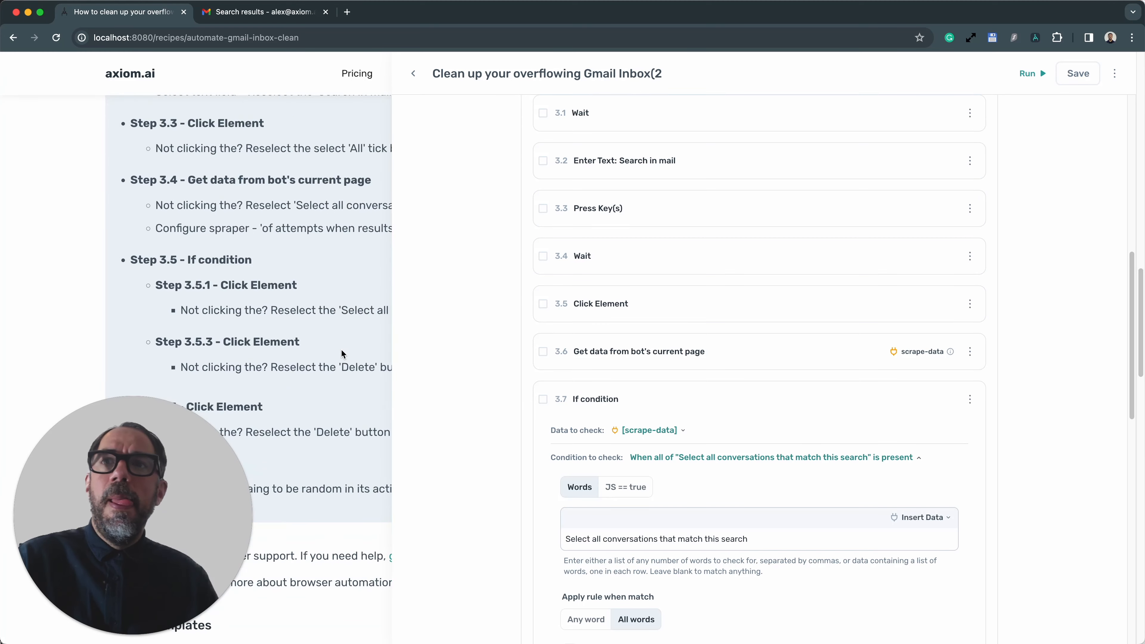
{"action": "scroll", "scroll_direction": "down", "scroll_amount": 3}
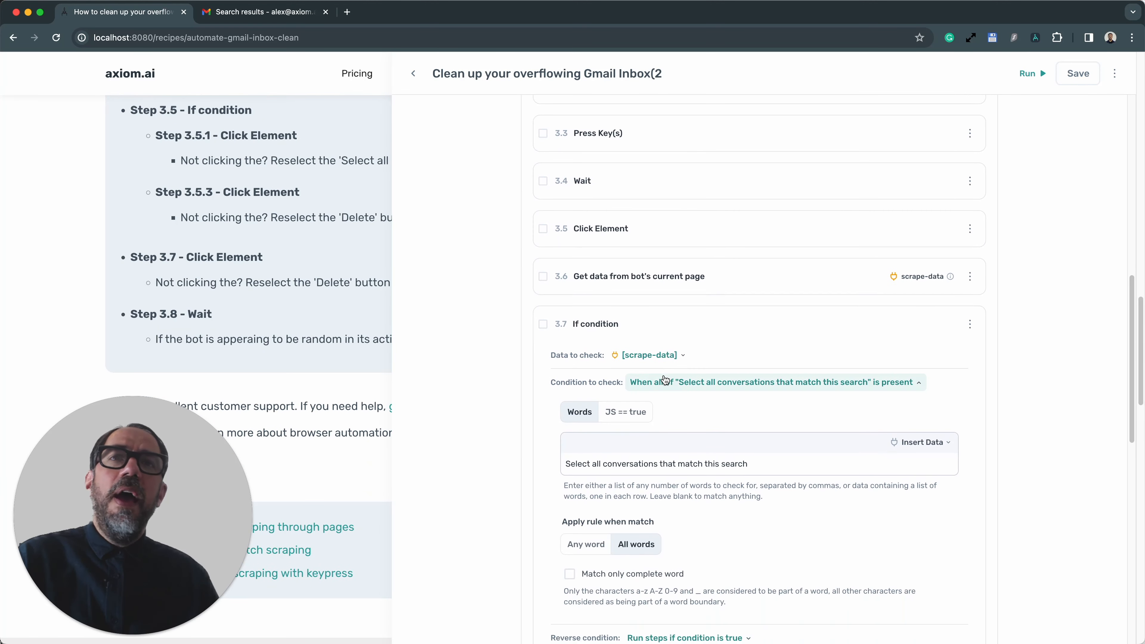
{"action": "scroll", "scroll_direction": "down", "scroll_amount": 3}
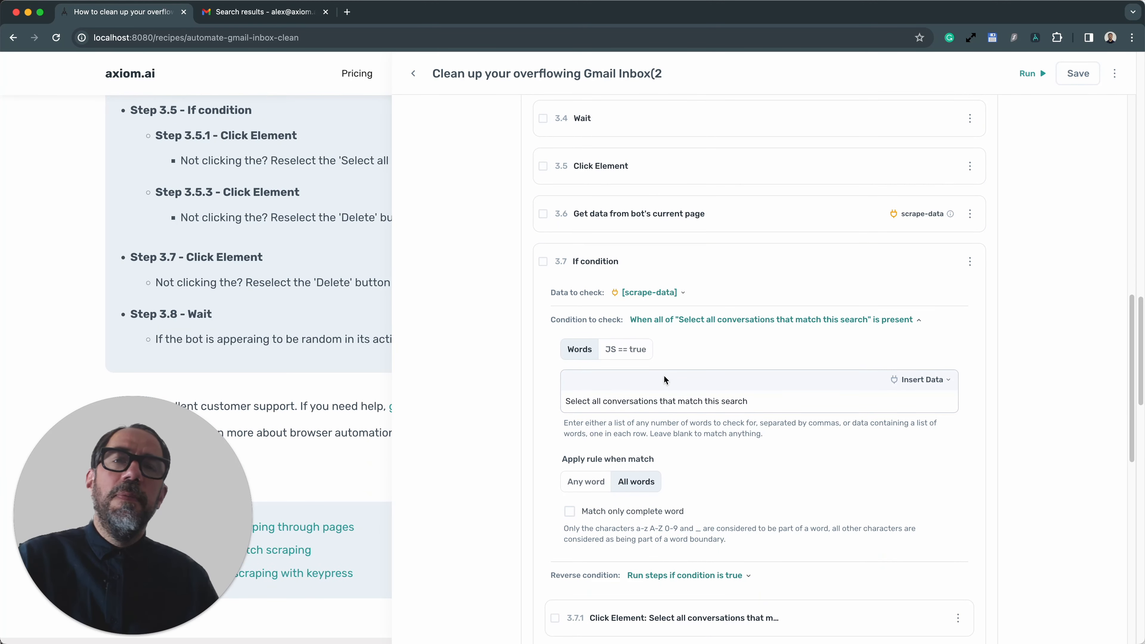
{"action": "scroll", "scroll_direction": "down", "scroll_amount": 3}
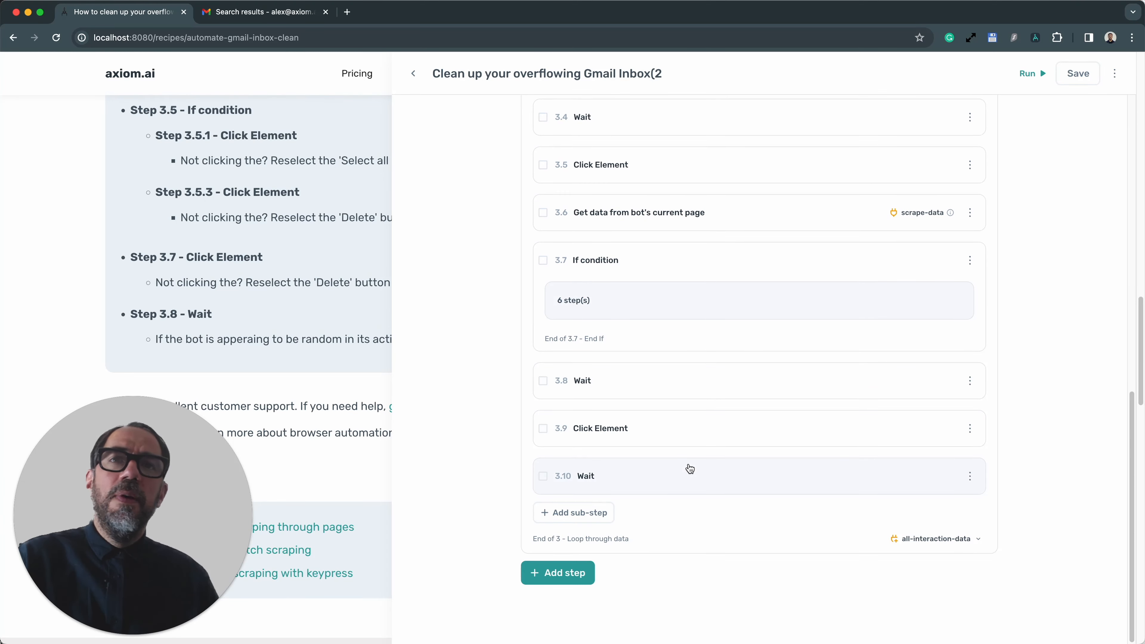
{"action": "left_click", "coordinate": [585, 475]}
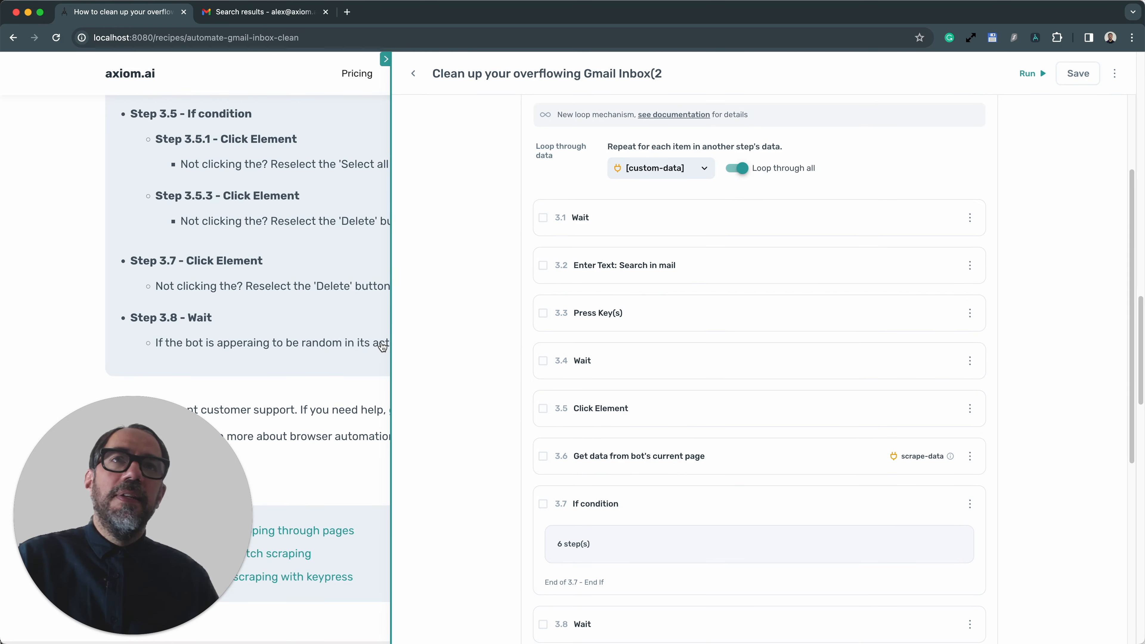
{"action": "scroll", "scroll_direction": "down", "scroll_amount": 3}
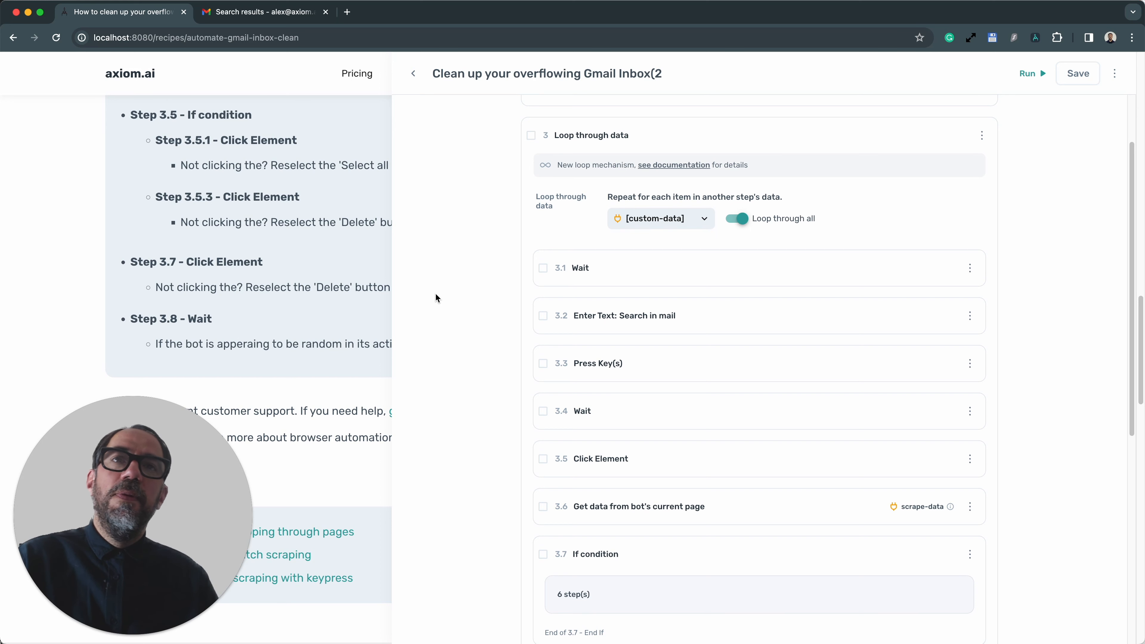